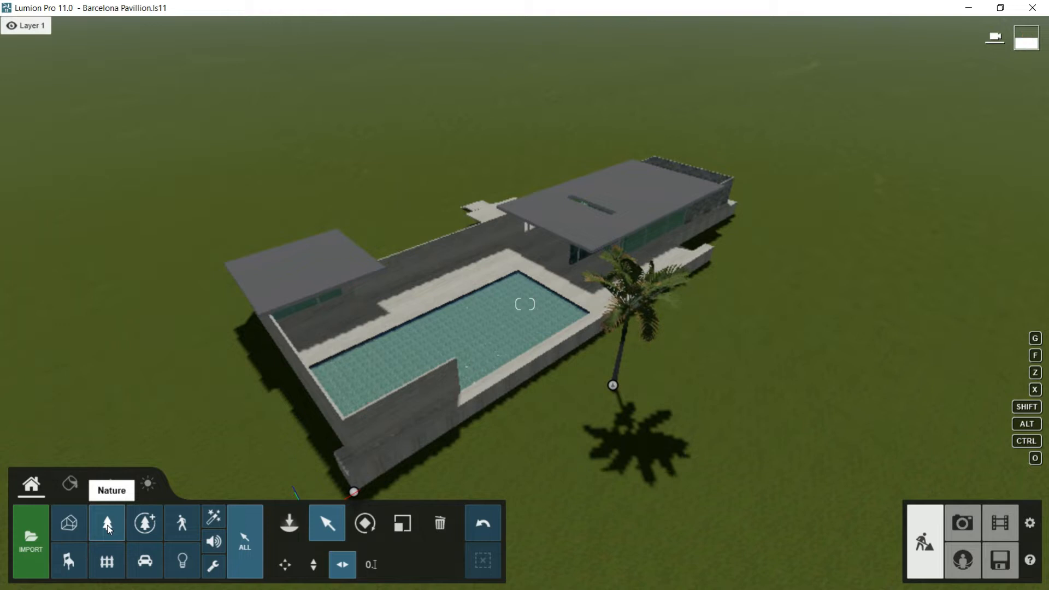
{"action": "mouse_move", "coordinate": [144, 522]}
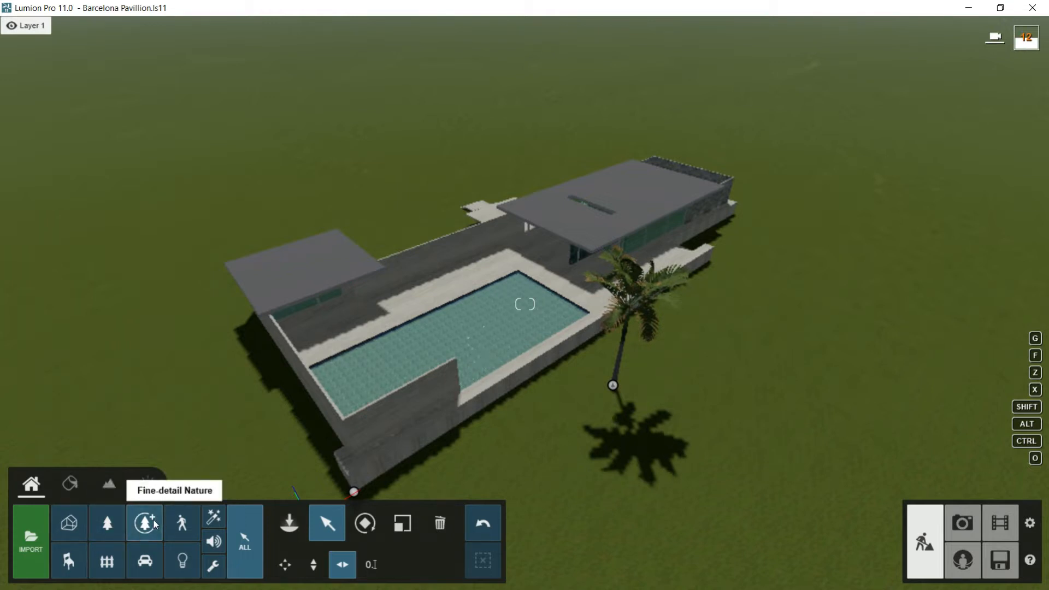
Browse the Fine-detail Nature library, flipping between pages 2 and 1 of the trees.
{"action": "left_click", "coordinate": [144, 522]}
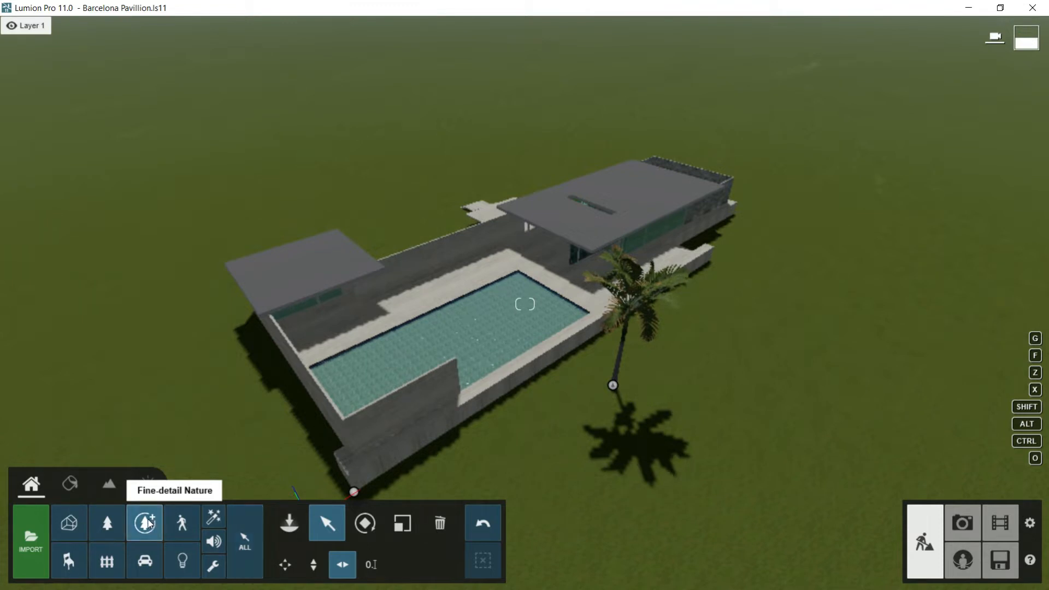
{"action": "left_click", "coordinate": [145, 523]}
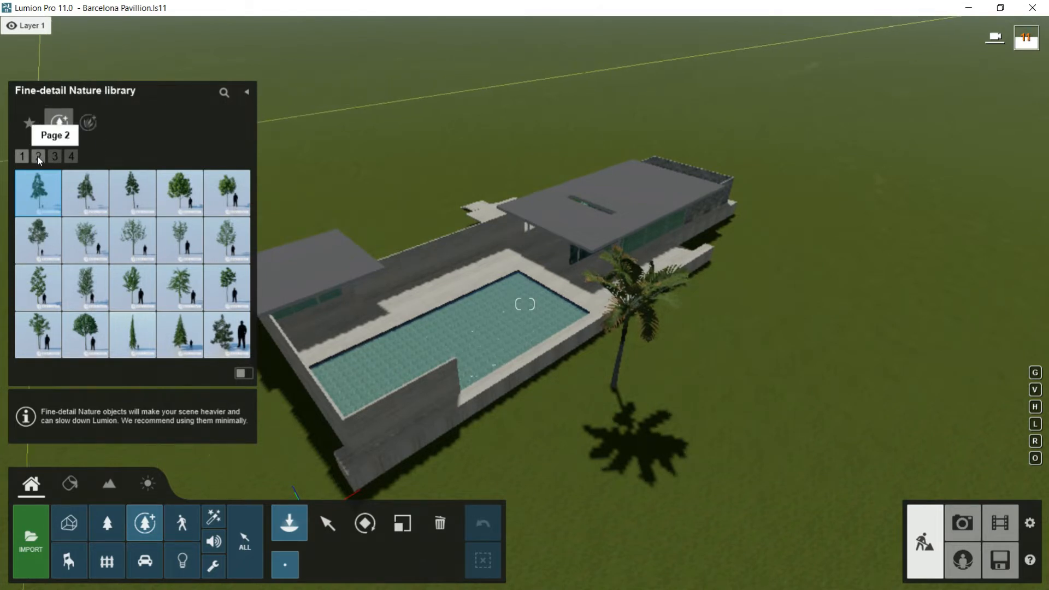
{"action": "left_click", "coordinate": [22, 157]}
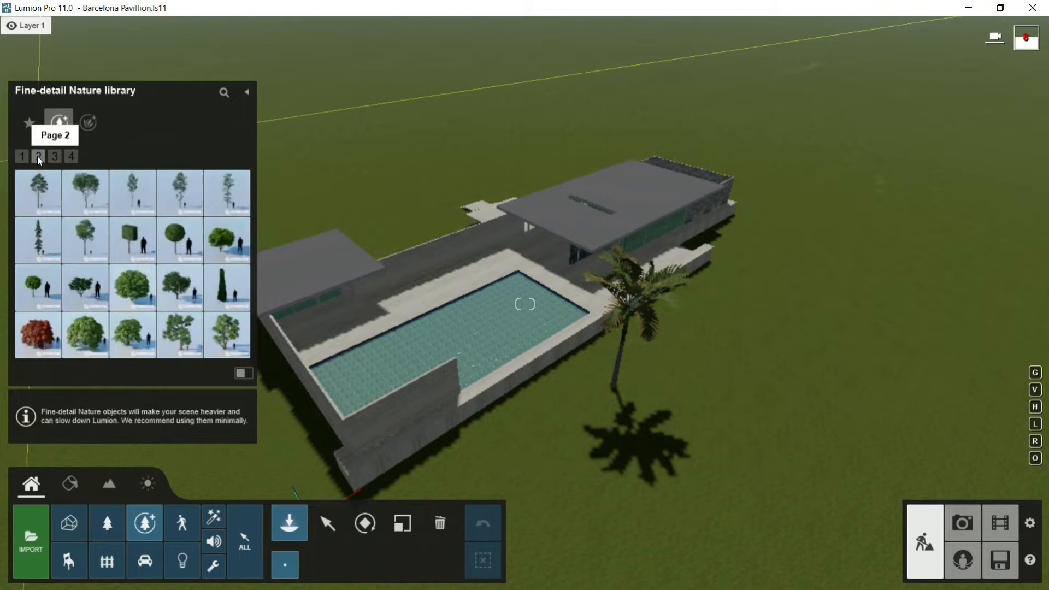
{"action": "left_click", "coordinate": [70, 156]}
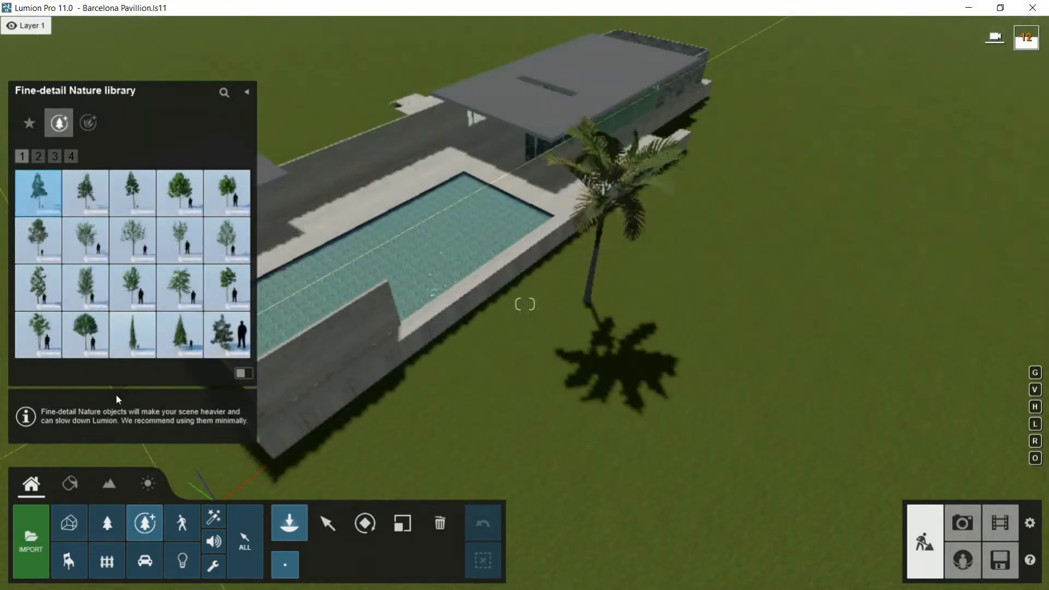
{"action": "mouse_move", "coordinate": [181, 522]}
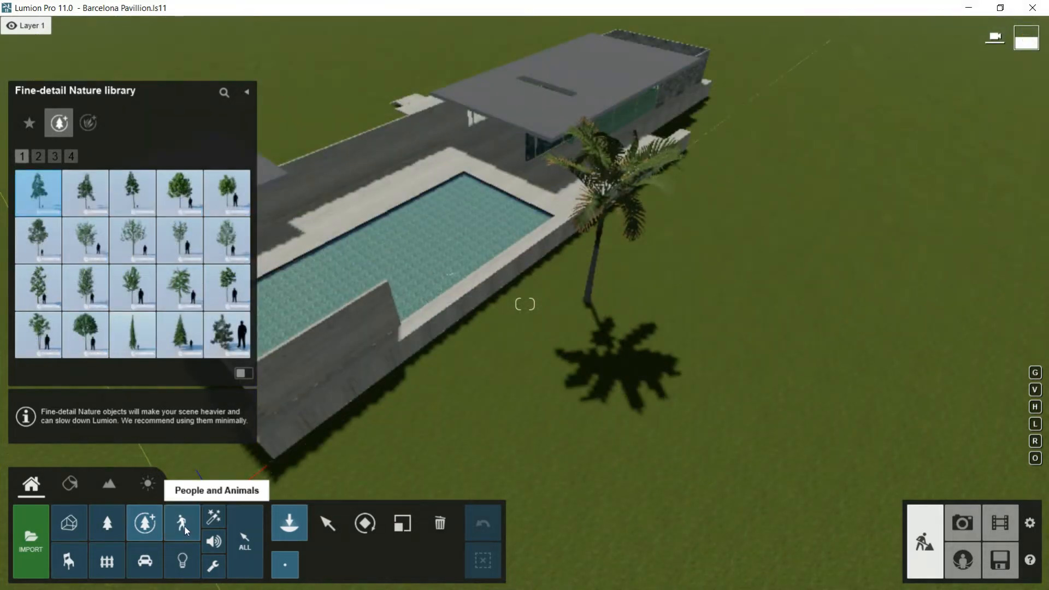
Show the Men - 3D category of People and Animals and move the view toward the pool terrace.
{"action": "left_click", "coordinate": [183, 524]}
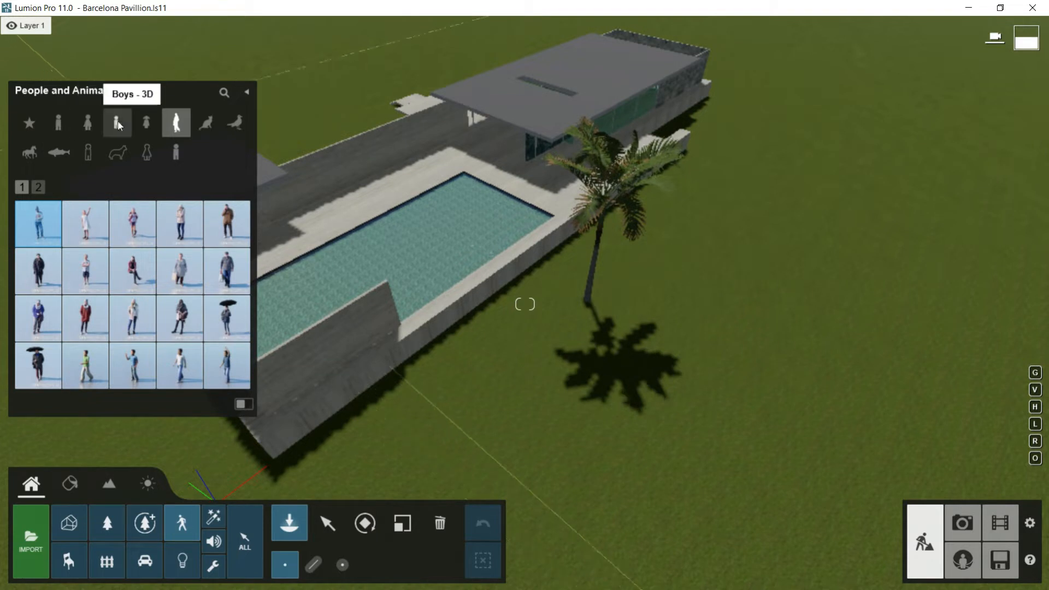
{"action": "mouse_move", "coordinate": [146, 122]}
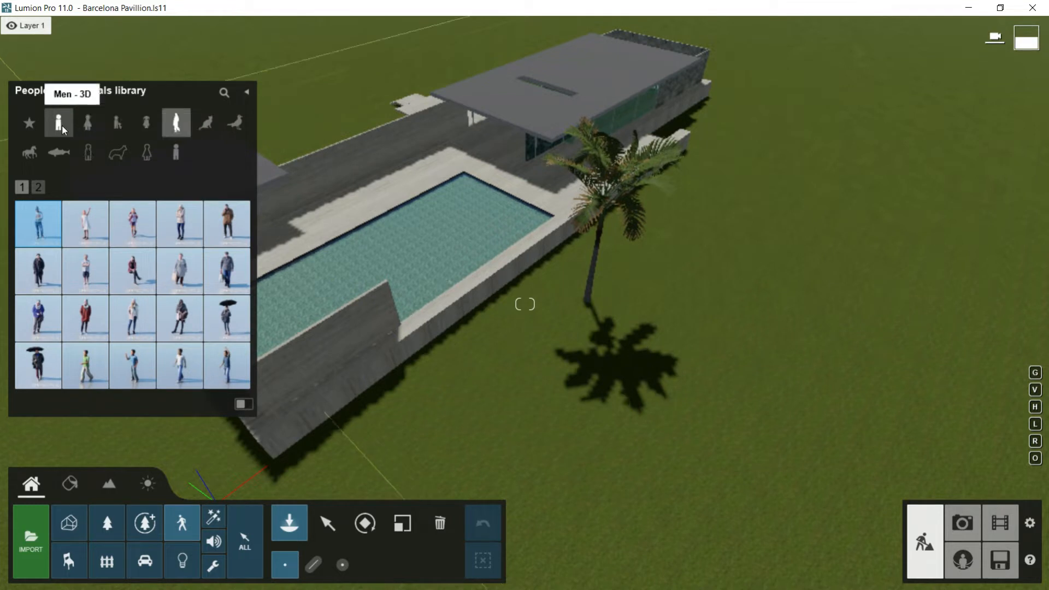
{"action": "left_click", "coordinate": [58, 123]}
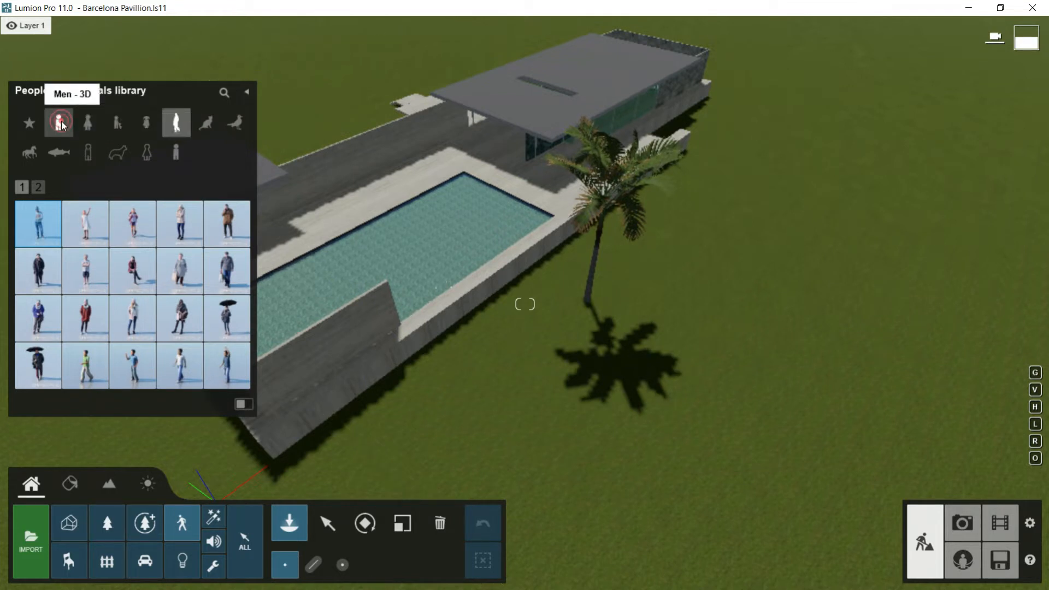
{"action": "left_click", "coordinate": [59, 123]}
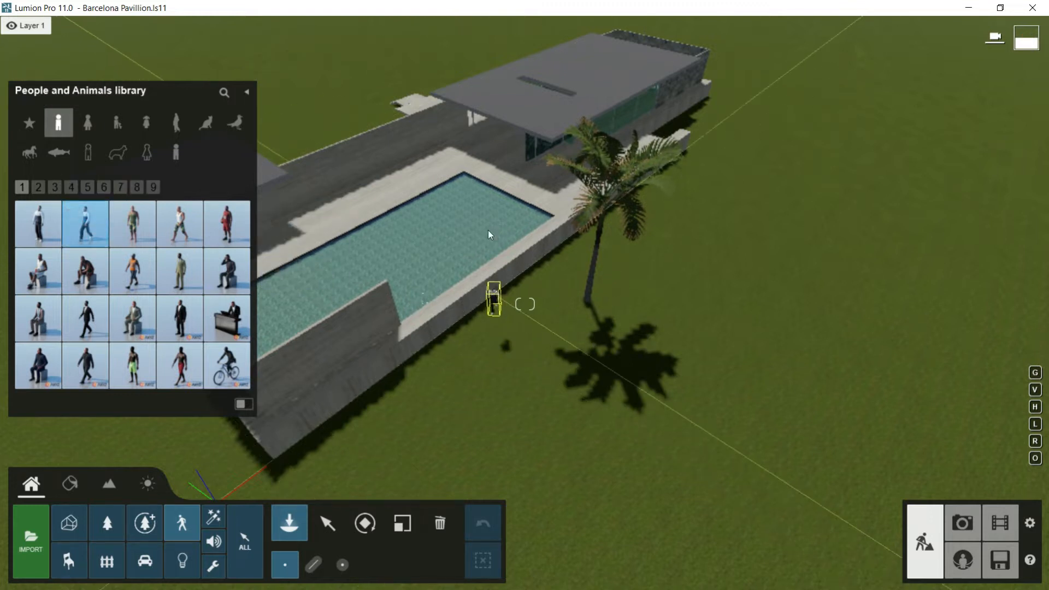
{"action": "left_click_drag", "start_coordinate": [495, 297], "coordinate": [401, 171]}
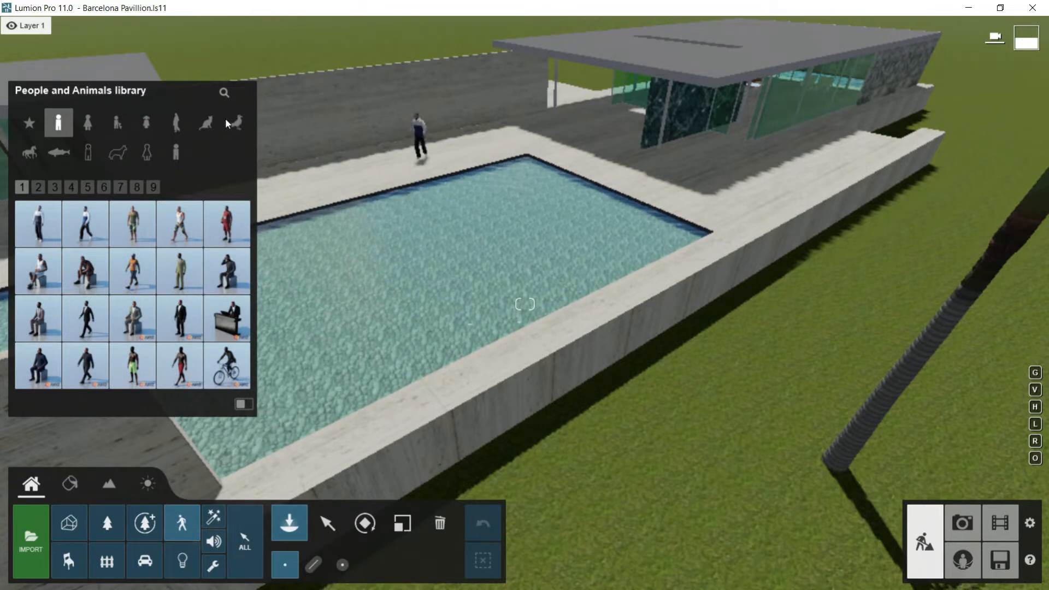
{"action": "mouse_move", "coordinate": [206, 124]}
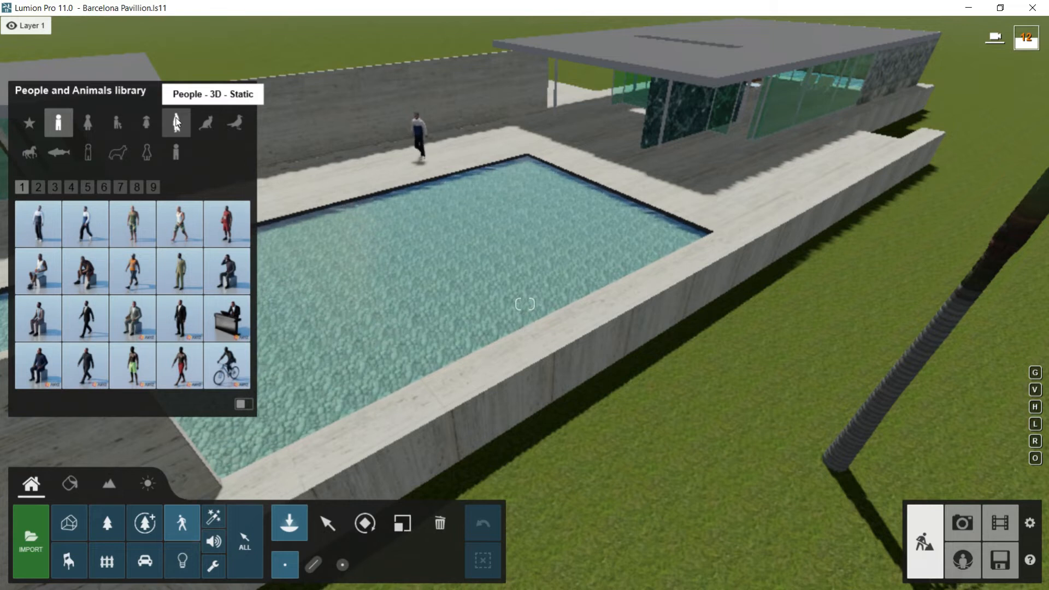
Place a 3D woman from the Women - 3D category on the terrace by the pool.
{"action": "left_click", "coordinate": [175, 122]}
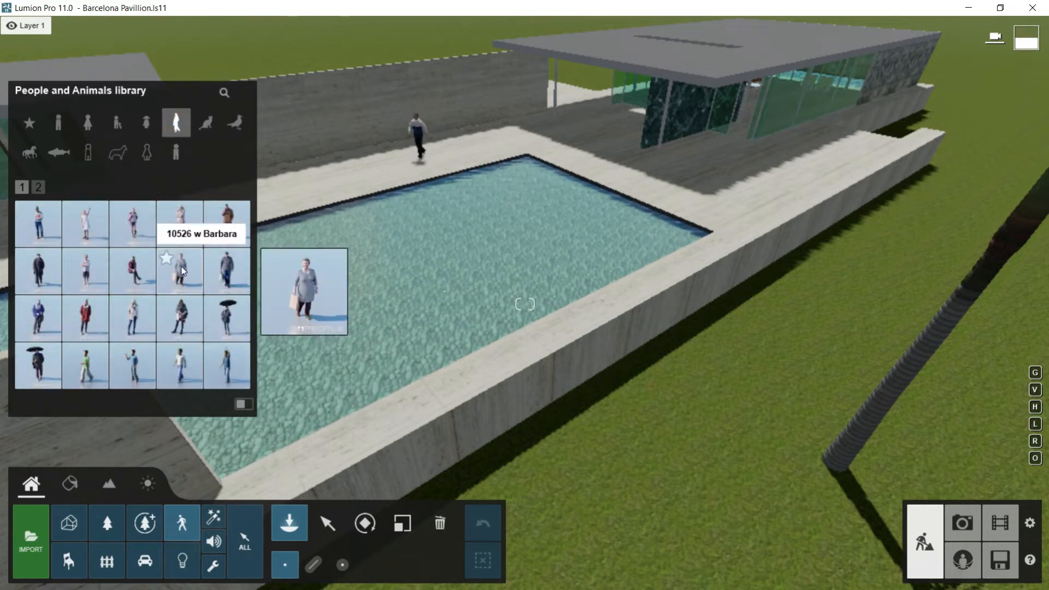
{"action": "left_click", "coordinate": [180, 270]}
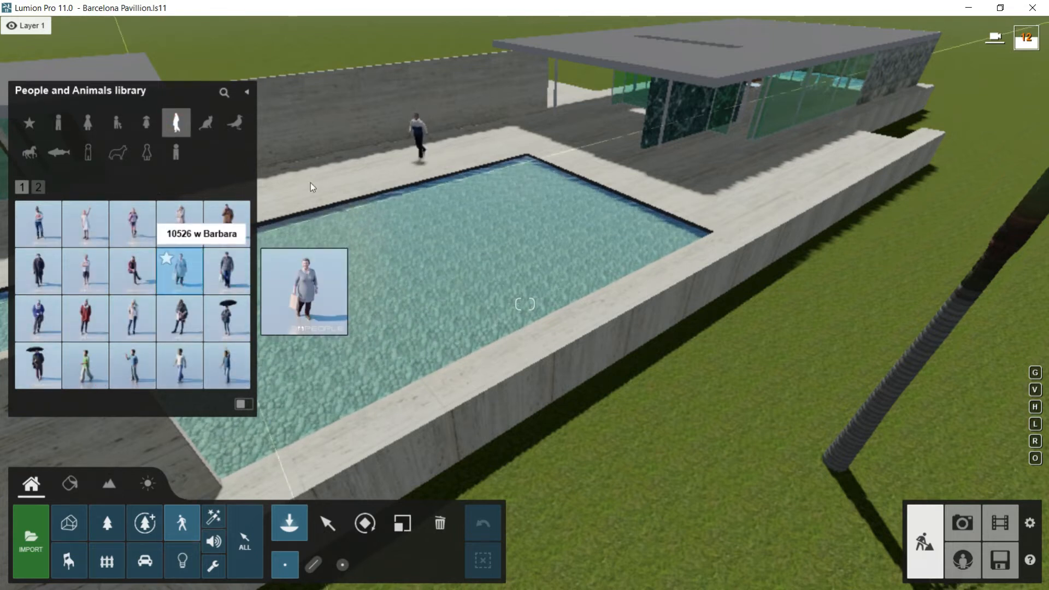
{"action": "left_click", "coordinate": [362, 147]}
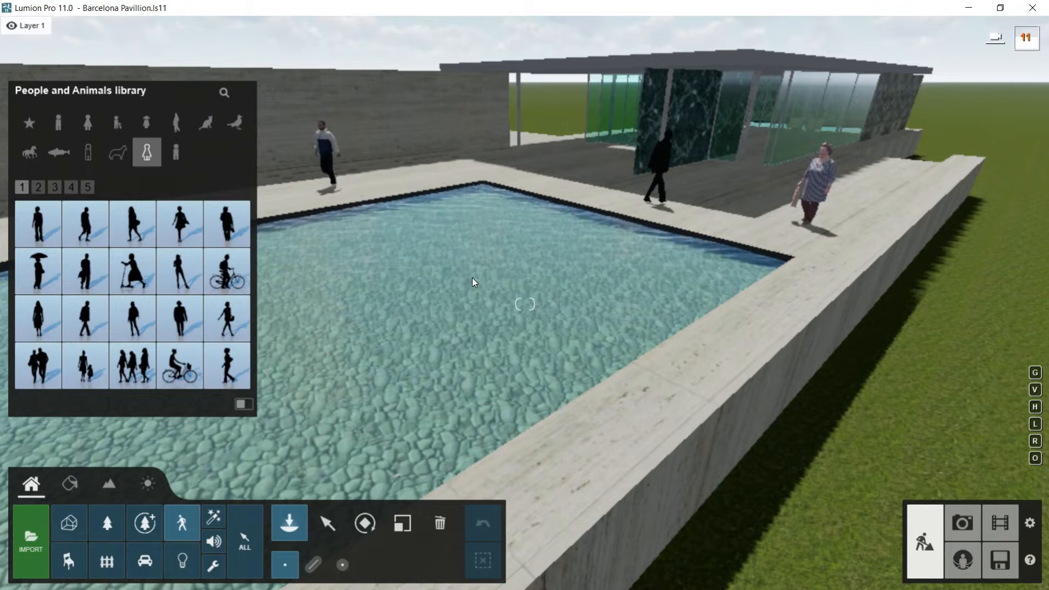
{"action": "mouse_move", "coordinate": [205, 122]}
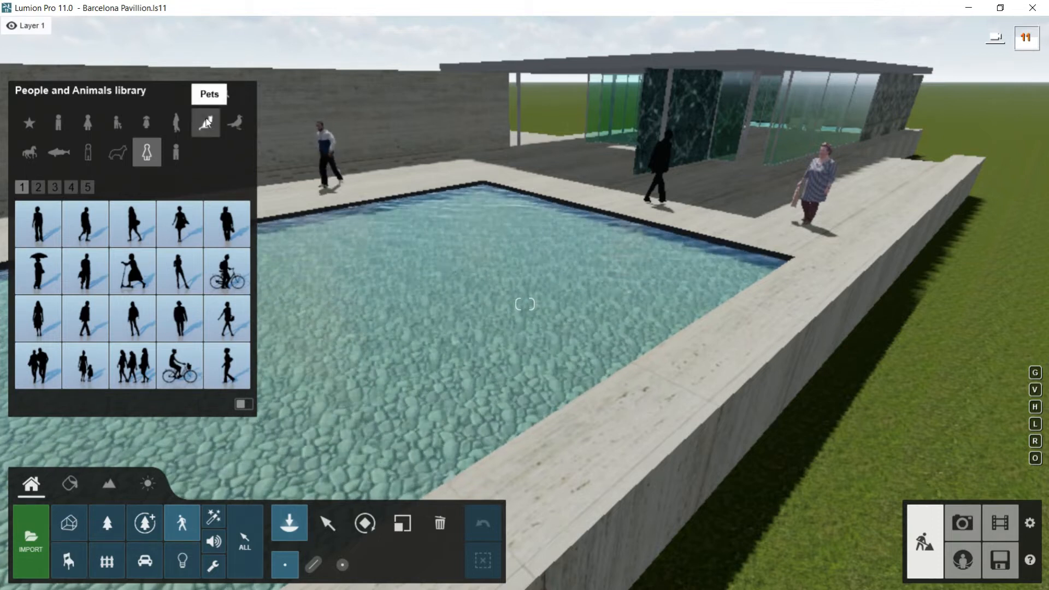
Place Cat 001 Idle from the Pets category on the slab and select the placed cat.
{"action": "left_click", "coordinate": [205, 122]}
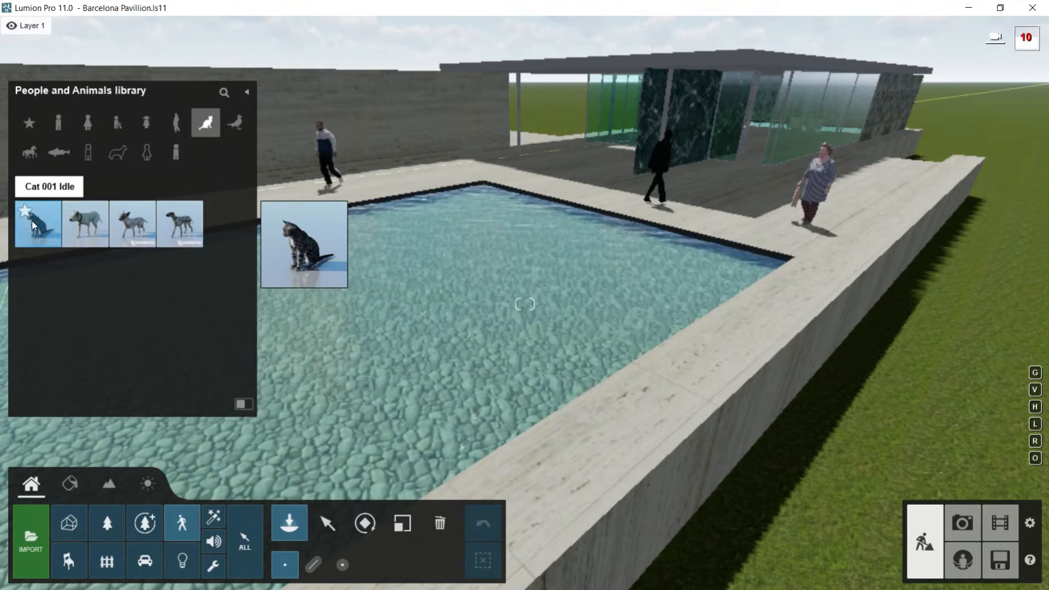
{"action": "left_click", "coordinate": [666, 196]}
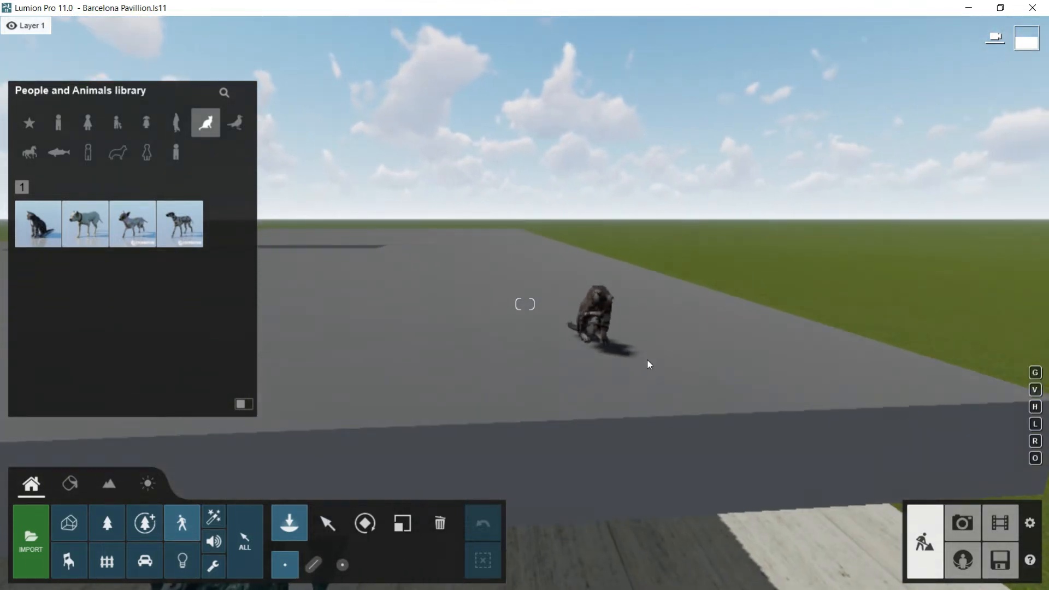
{"action": "left_click", "coordinate": [327, 524]}
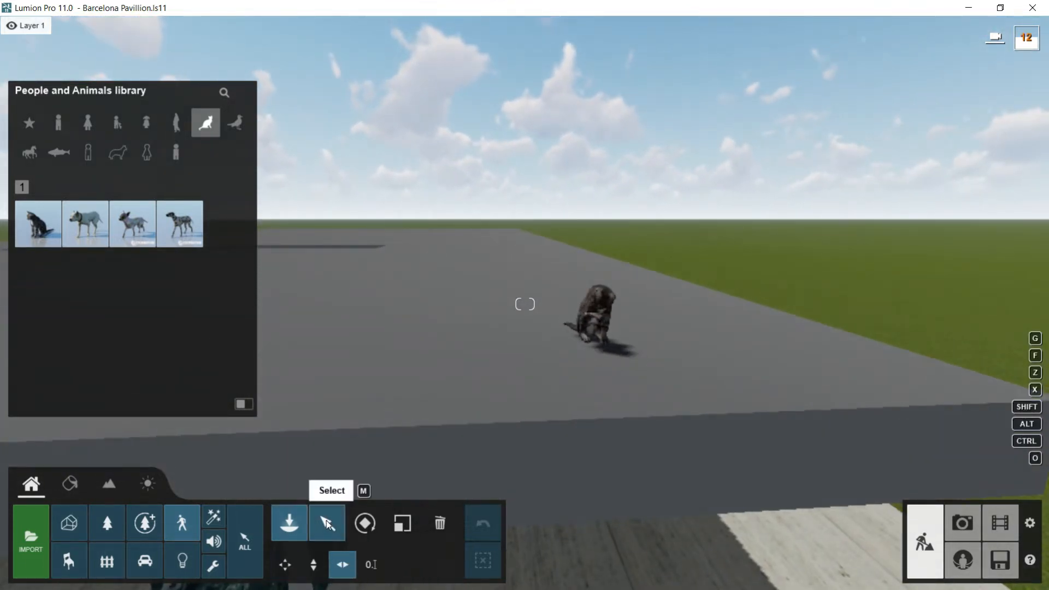
{"action": "left_click", "coordinate": [327, 523]}
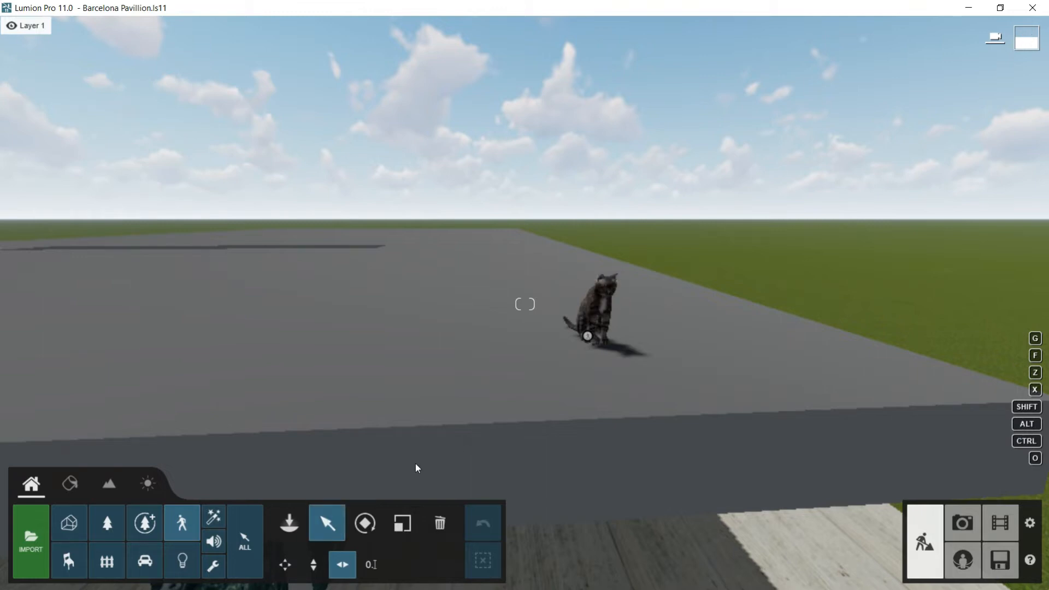
{"action": "left_click", "coordinate": [599, 304]}
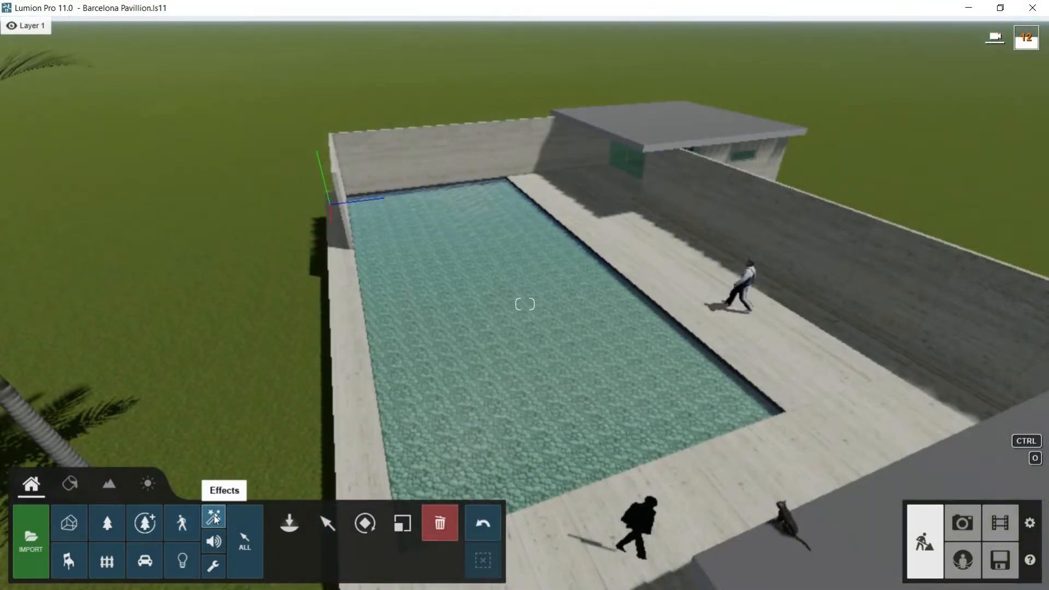
Browse the Effects library through the fountain, fire and smoke categories.
{"action": "left_click", "coordinate": [213, 523]}
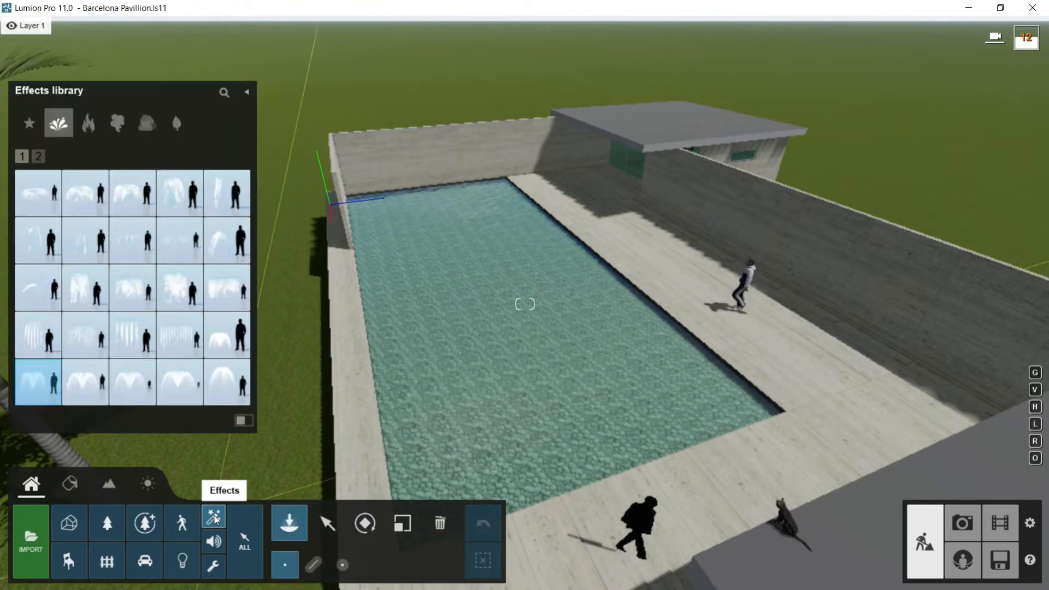
{"action": "mouse_move", "coordinate": [86, 287]}
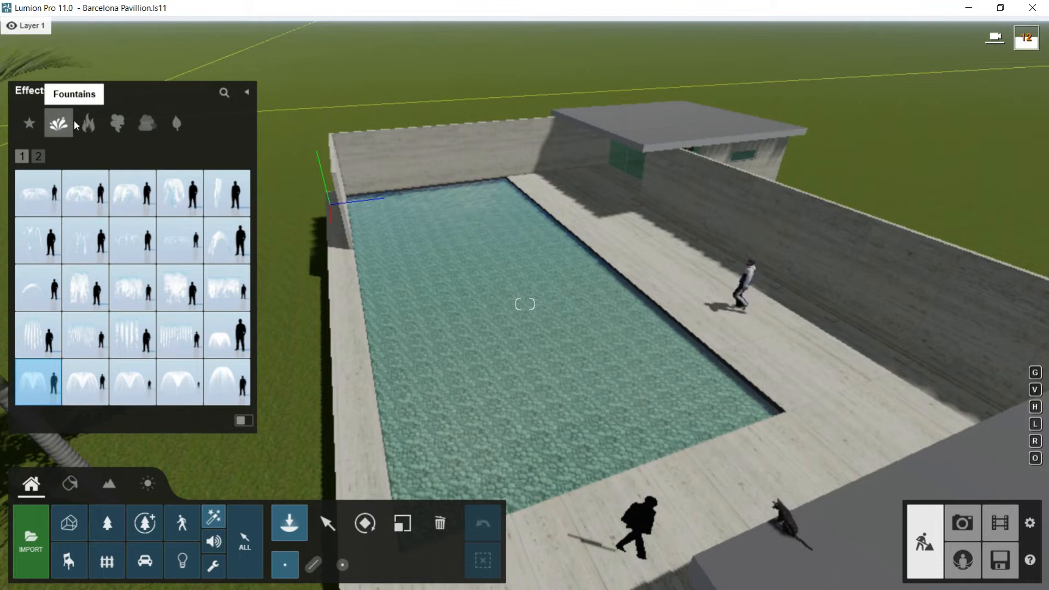
{"action": "left_click", "coordinate": [117, 124]}
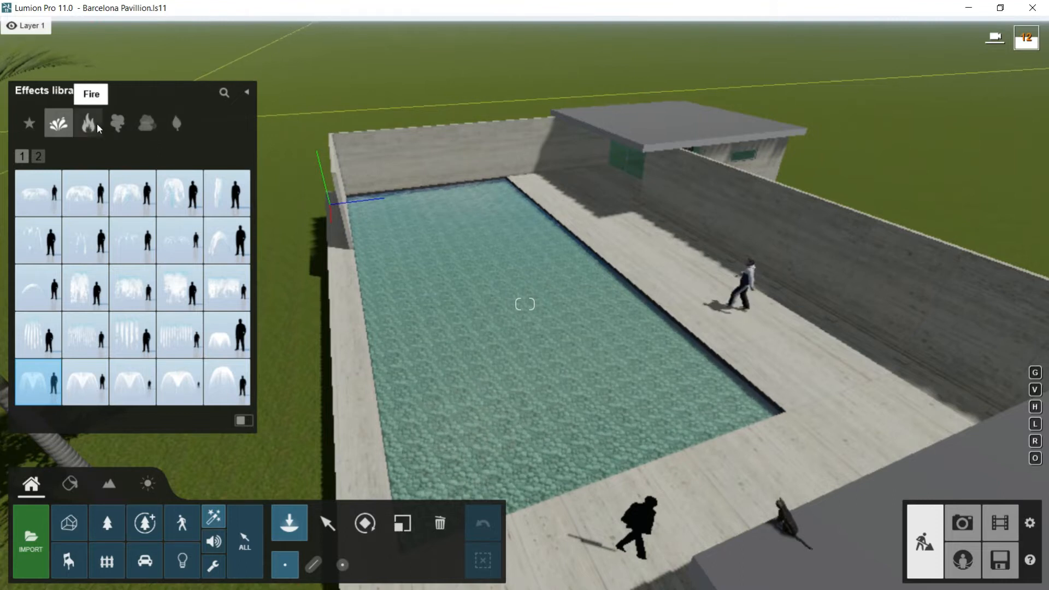
{"action": "left_click", "coordinate": [87, 123]}
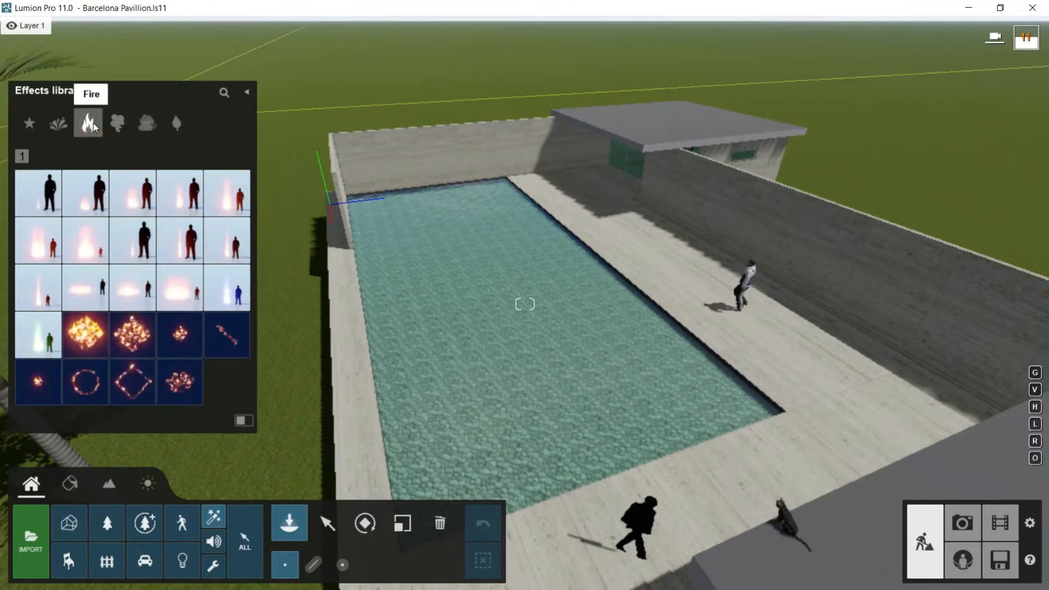
{"action": "left_click", "coordinate": [116, 123]}
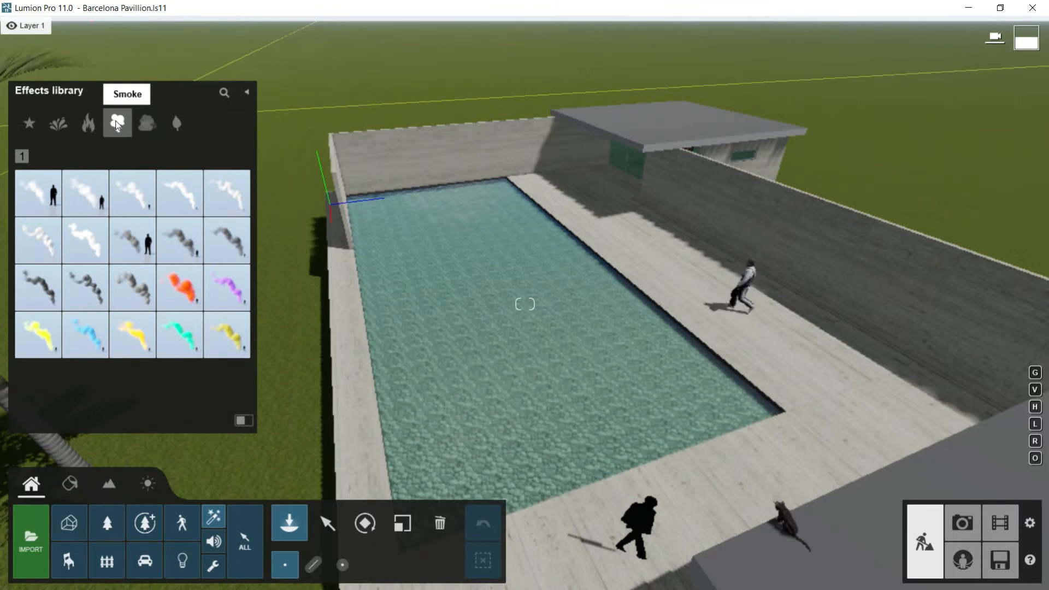
Select the fountain placed in the pool and raise its Stream randomize setting.
{"action": "left_click", "coordinate": [58, 124]}
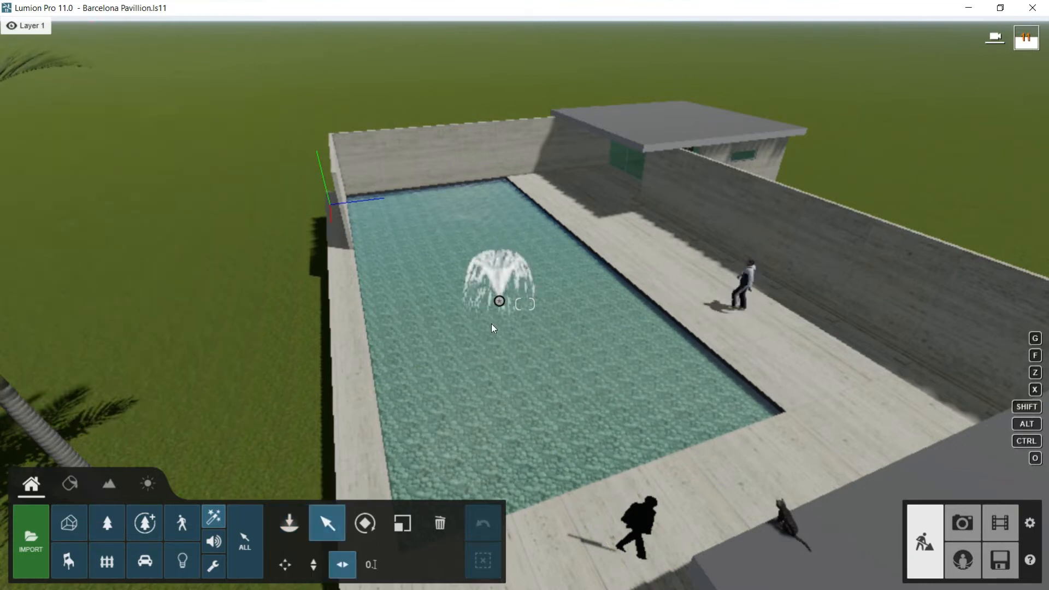
{"action": "left_click", "coordinate": [500, 302]}
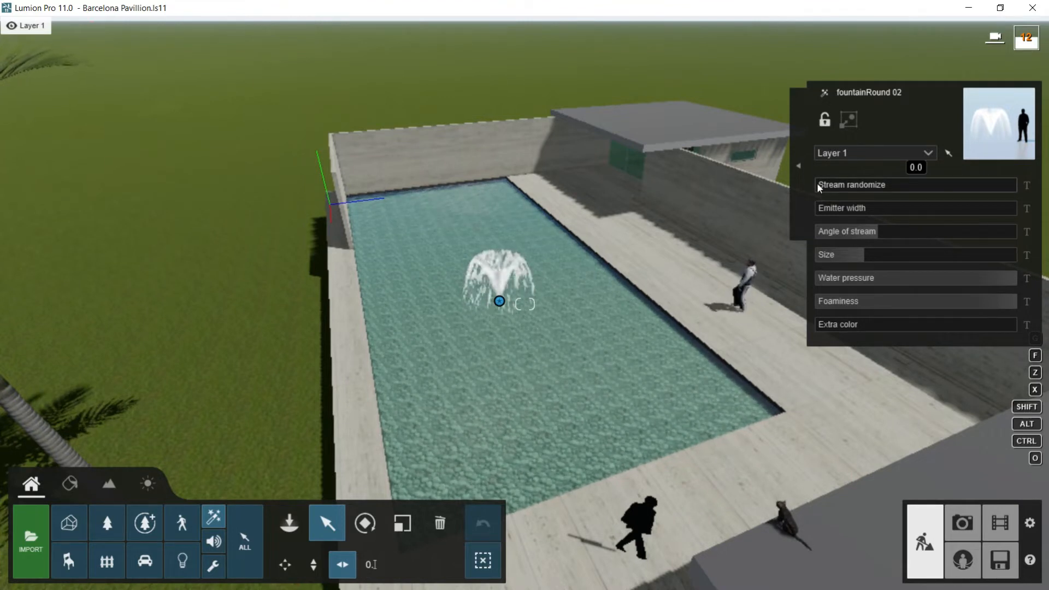
{"action": "left_click_drag", "start_coordinate": [820, 185], "coordinate": [981, 185]}
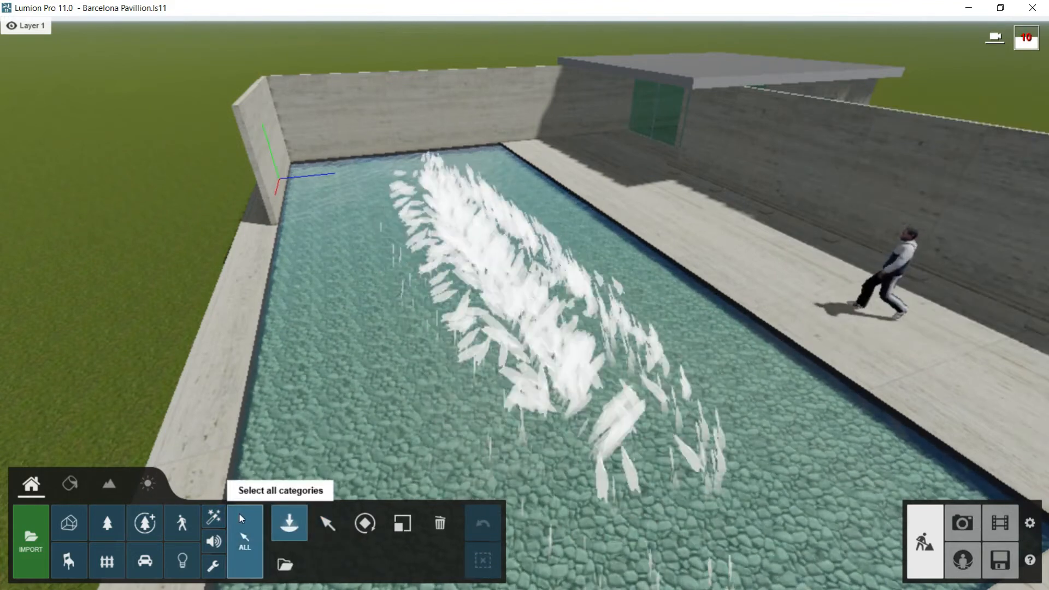
Select the fountains across all categories and delete them from the pool.
{"action": "left_click", "coordinate": [213, 522]}
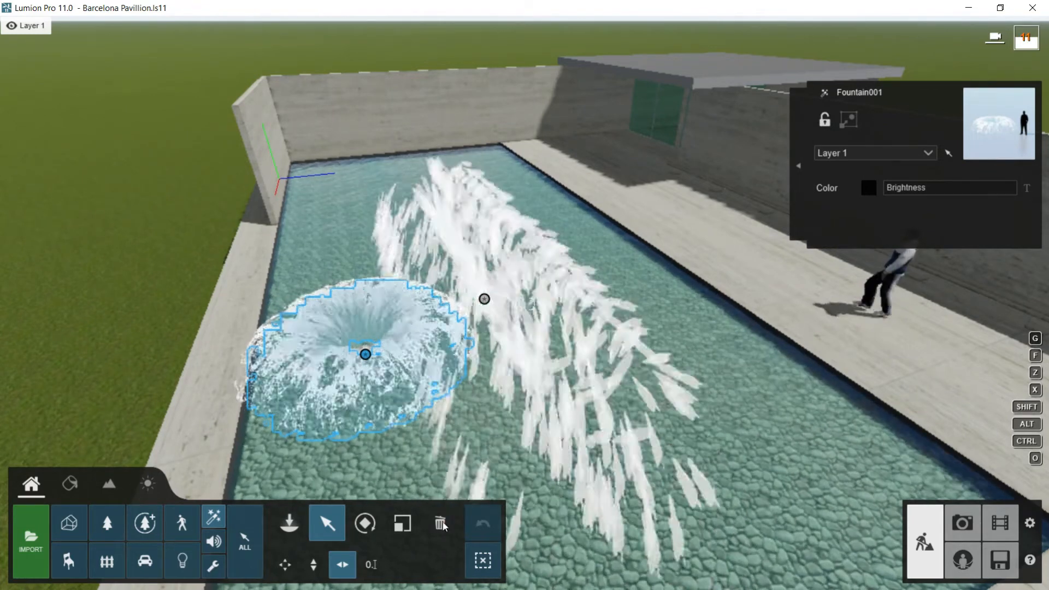
{"action": "left_click", "coordinate": [440, 523]}
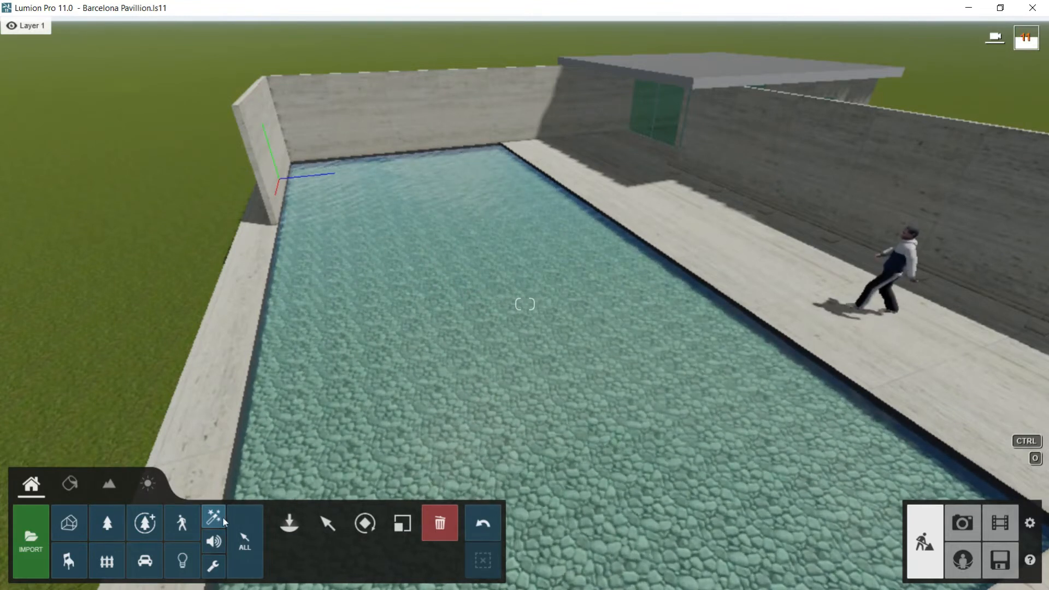
Browse the Sound library from Farm Roosters to the Nature sounds and pick Jungle Night 001.
{"action": "left_click", "coordinate": [213, 541]}
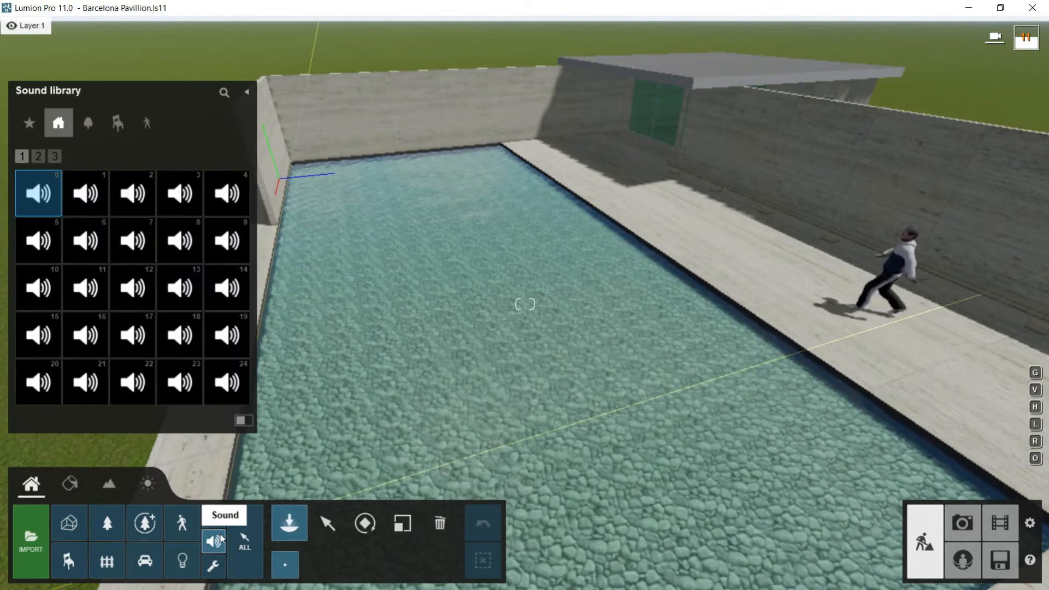
{"action": "mouse_move", "coordinate": [58, 122]}
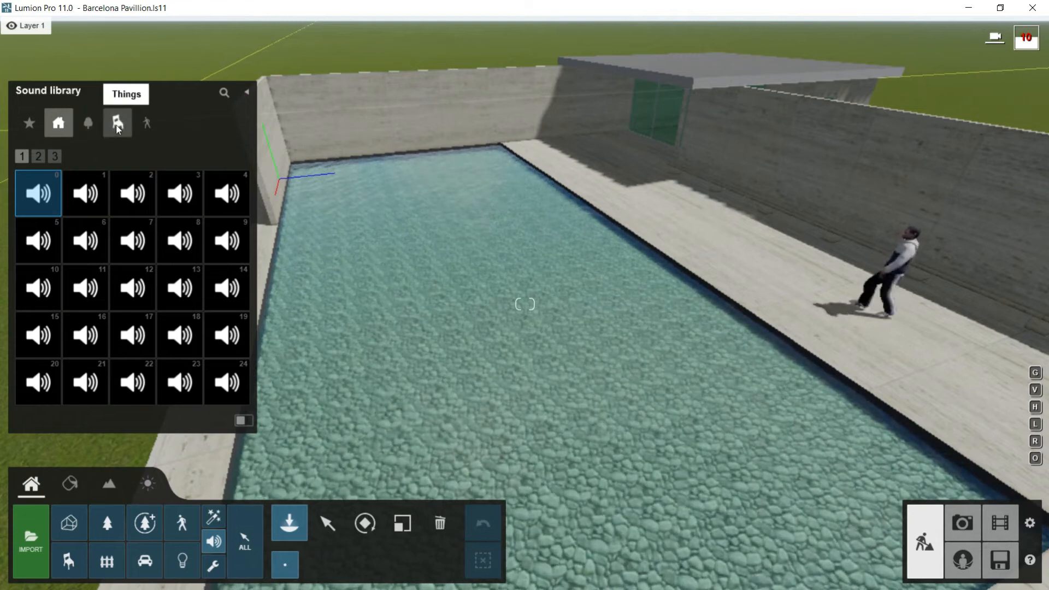
{"action": "left_click", "coordinate": [147, 124]}
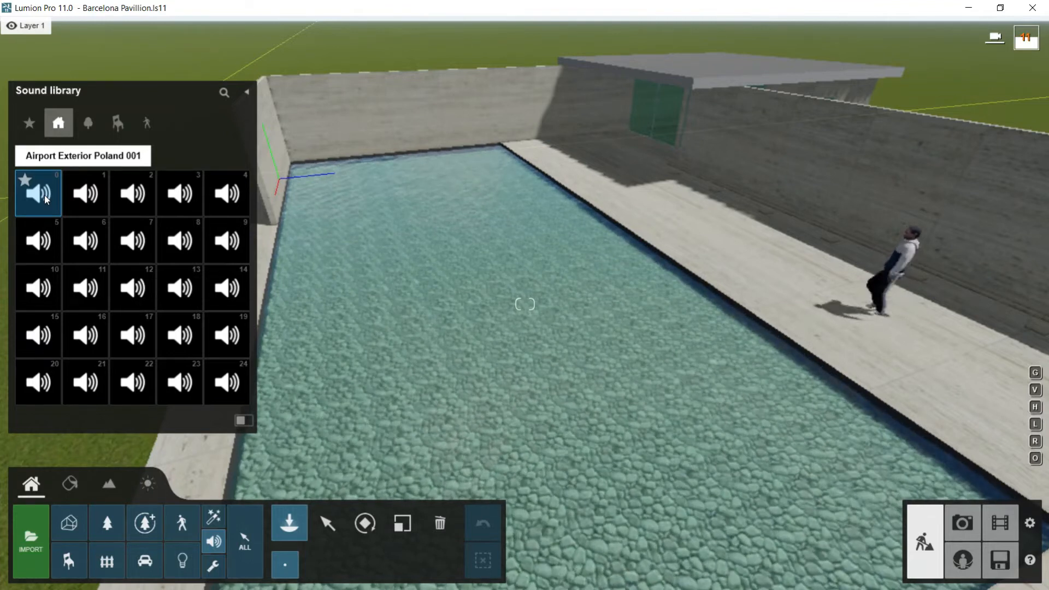
{"action": "mouse_move", "coordinate": [141, 297]}
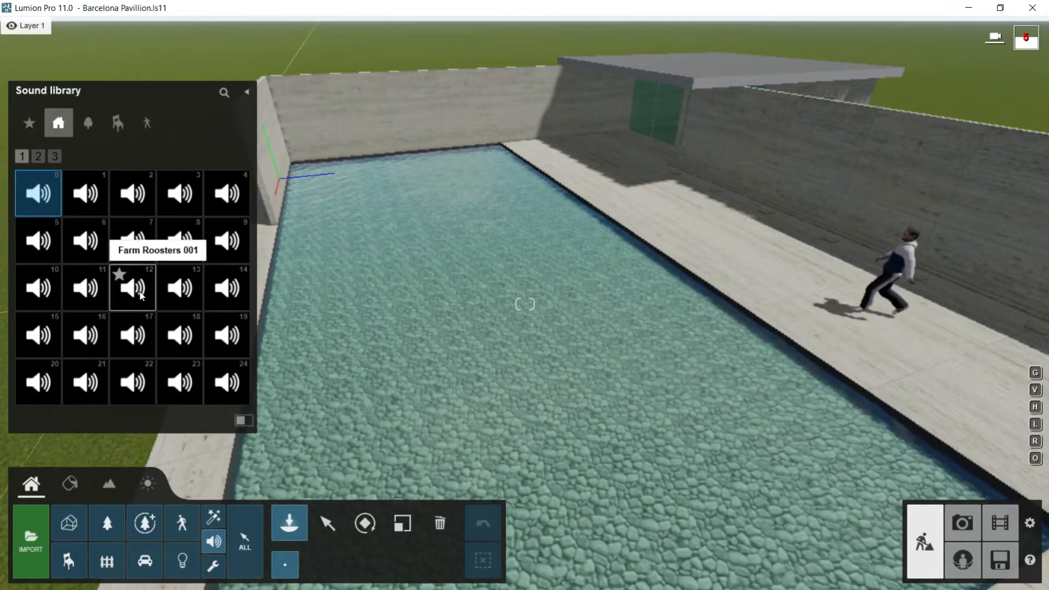
{"action": "left_click", "coordinate": [132, 288]}
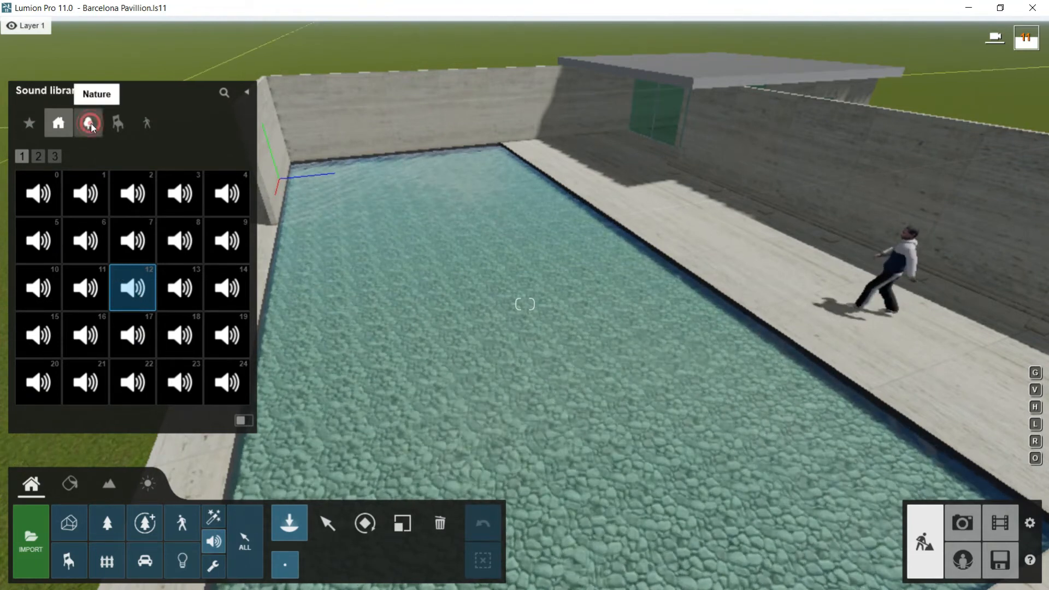
{"action": "left_click", "coordinate": [87, 123]}
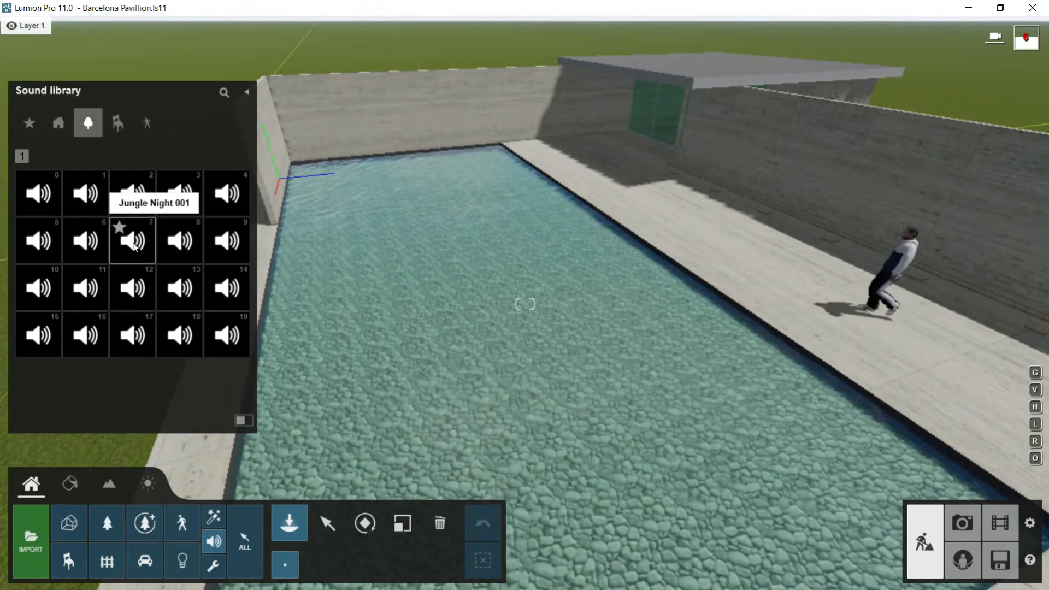
{"action": "left_click", "coordinate": [132, 240]}
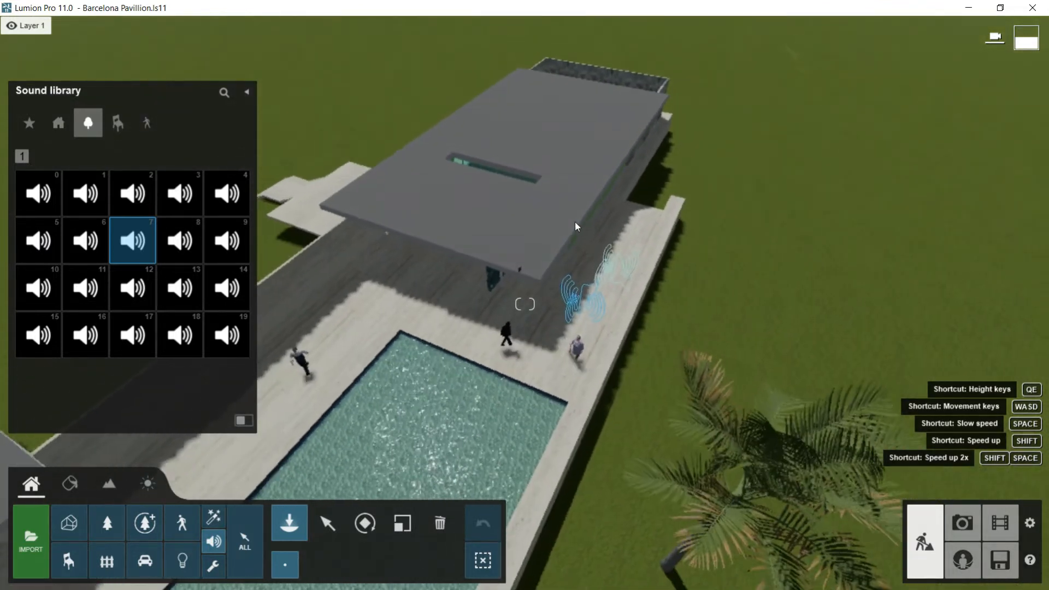
Place the Jungle Night sound at the pool's edge, lower its volume and adjust its max distance.
{"action": "left_click", "coordinate": [565, 290]}
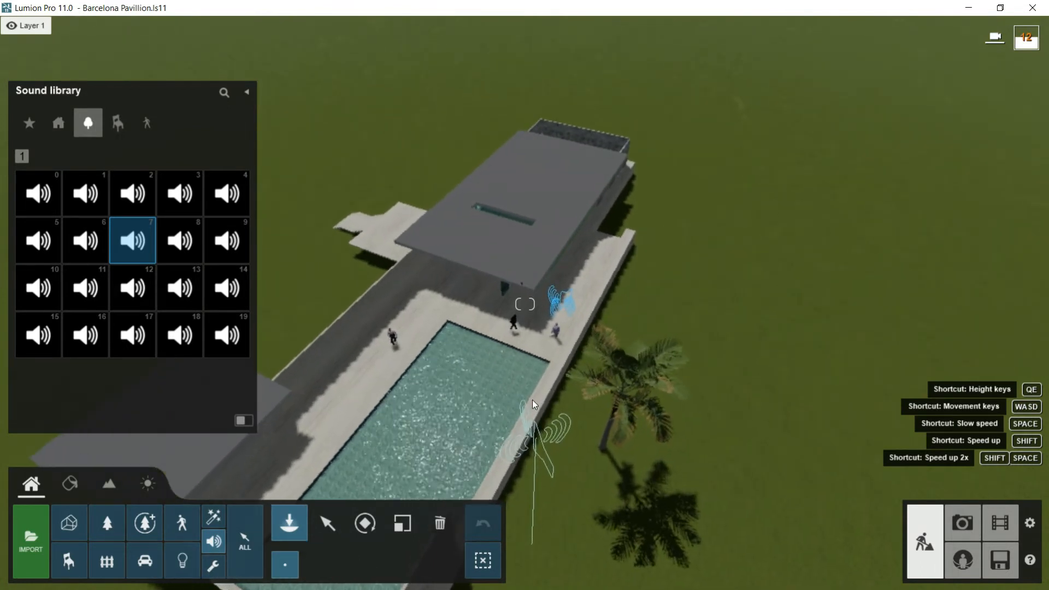
{"action": "left_click", "coordinate": [532, 401]}
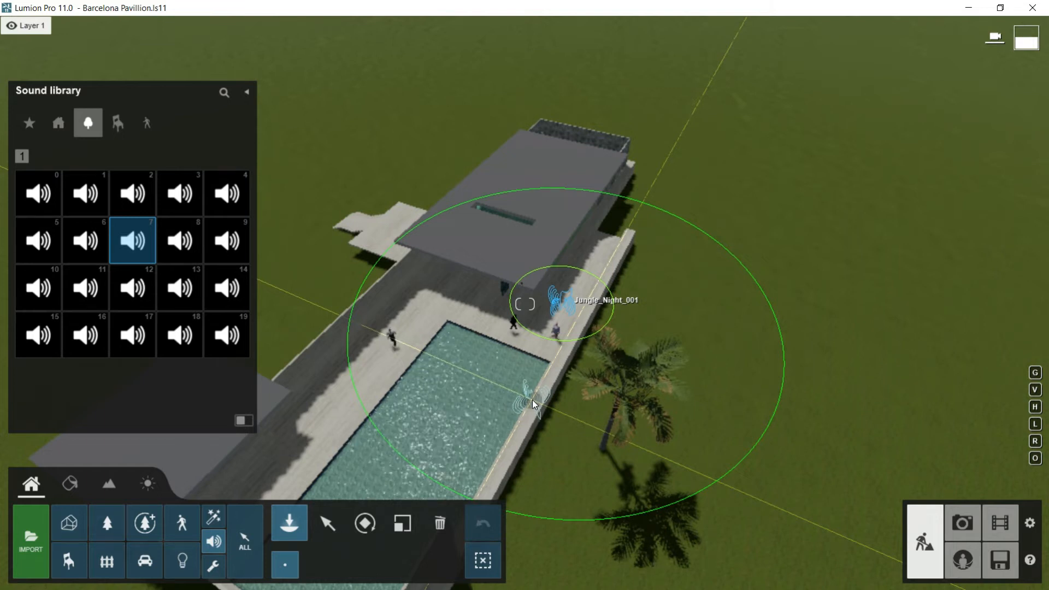
{"action": "mouse_move", "coordinate": [327, 523]}
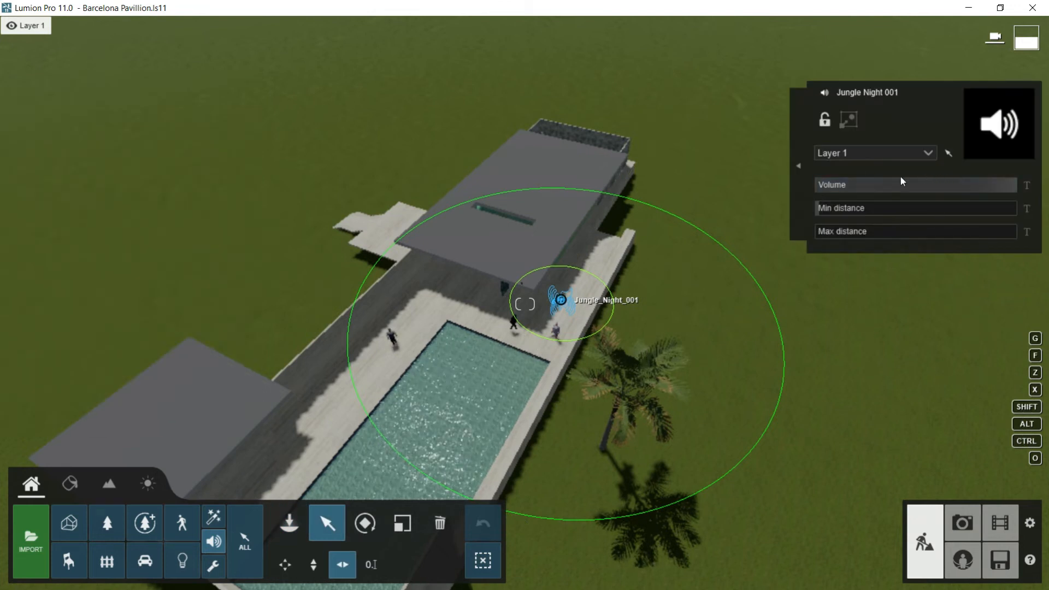
{"action": "mouse_move", "coordinate": [880, 177]}
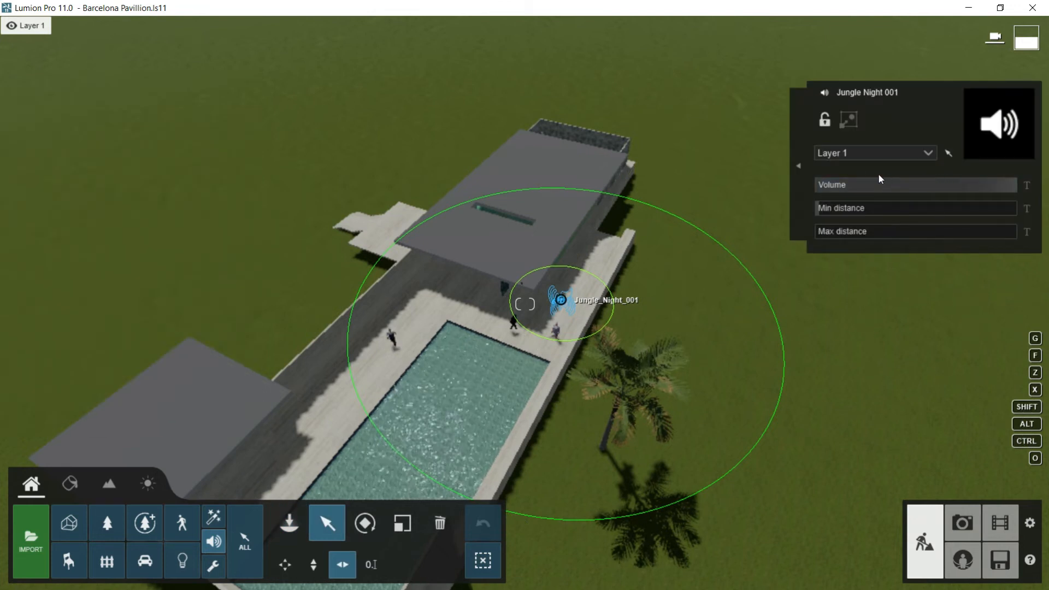
{"action": "left_click_drag", "start_coordinate": [823, 186], "coordinate": [997, 186]}
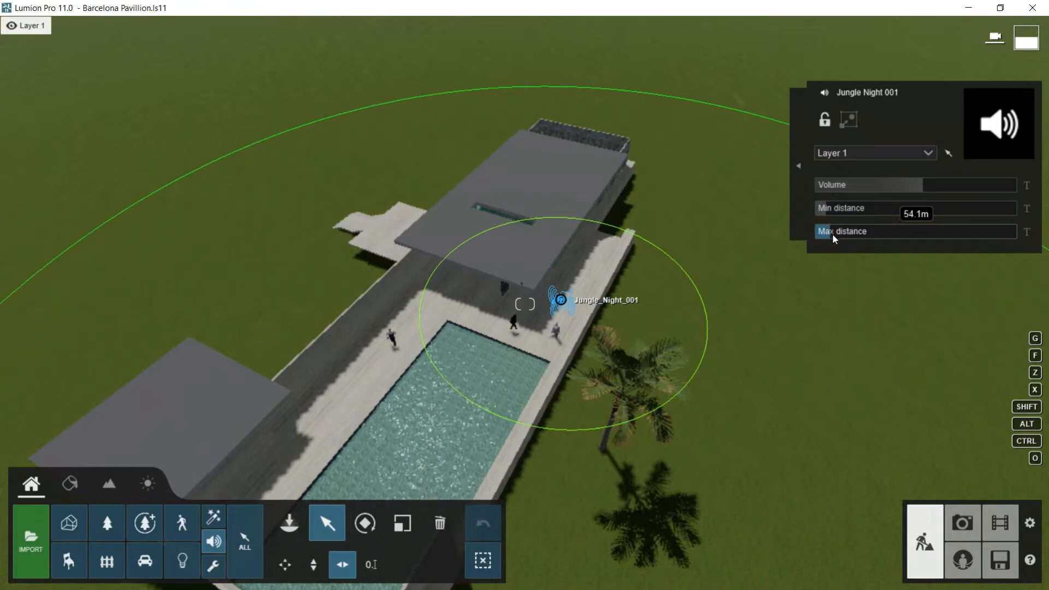
{"action": "left_click_drag", "start_coordinate": [917, 208], "coordinate": [937, 208]}
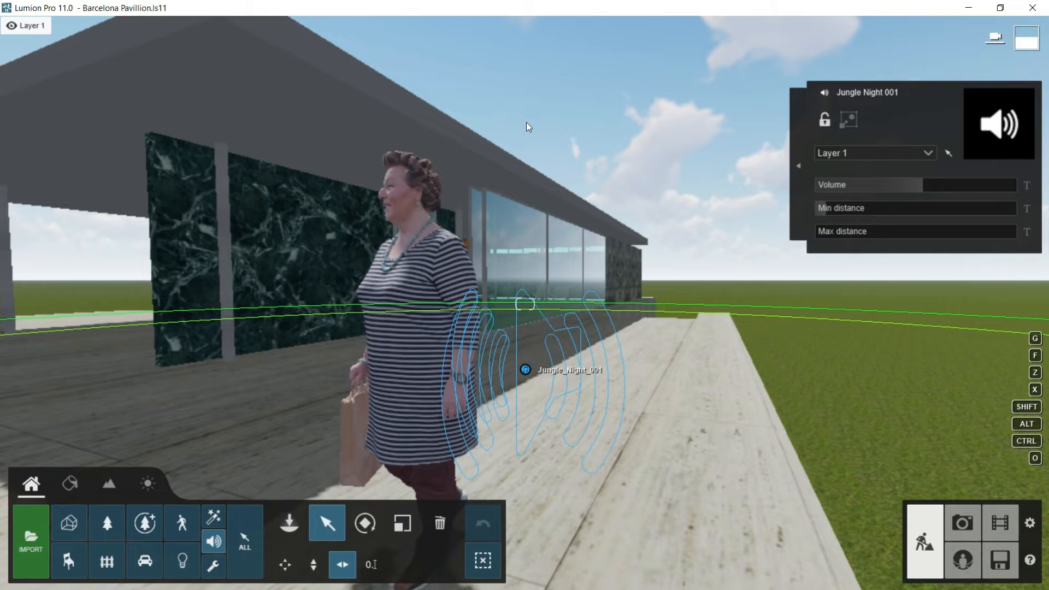
{"action": "mouse_move", "coordinate": [490, 249]}
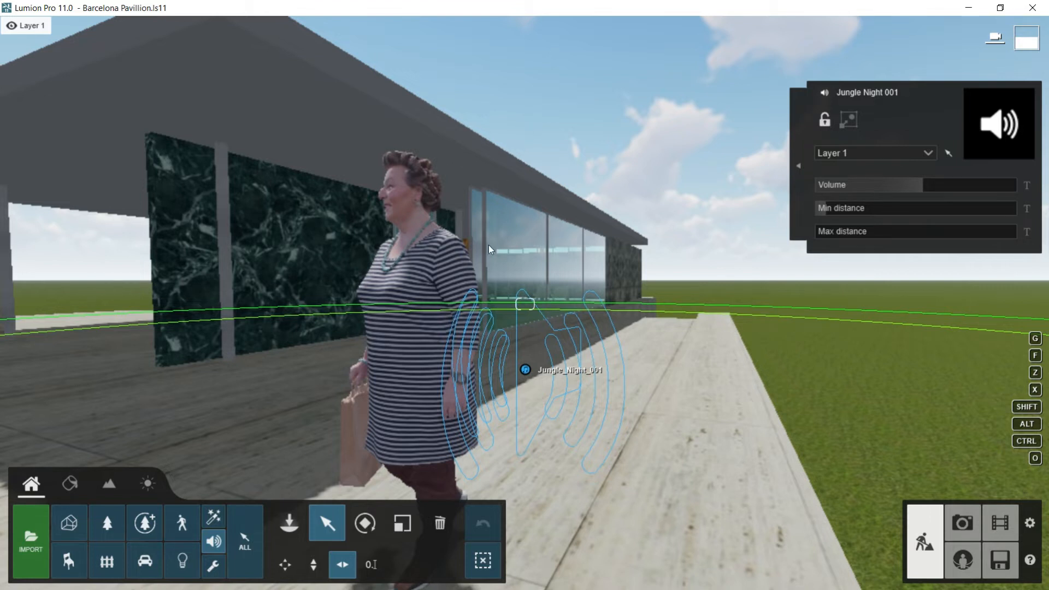
Deselect the Jungle Night sound so its property panel closes.
{"action": "left_click", "coordinate": [526, 371]}
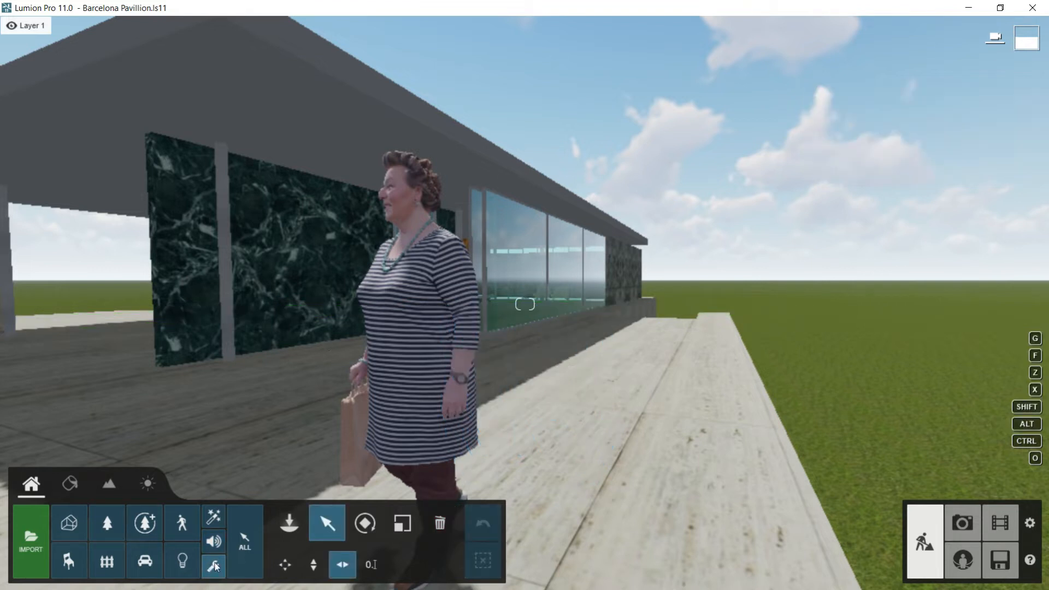
Raise the clip plane with Move vertical so the pavilion shows whole, then deselect it.
{"action": "left_click", "coordinate": [214, 565]}
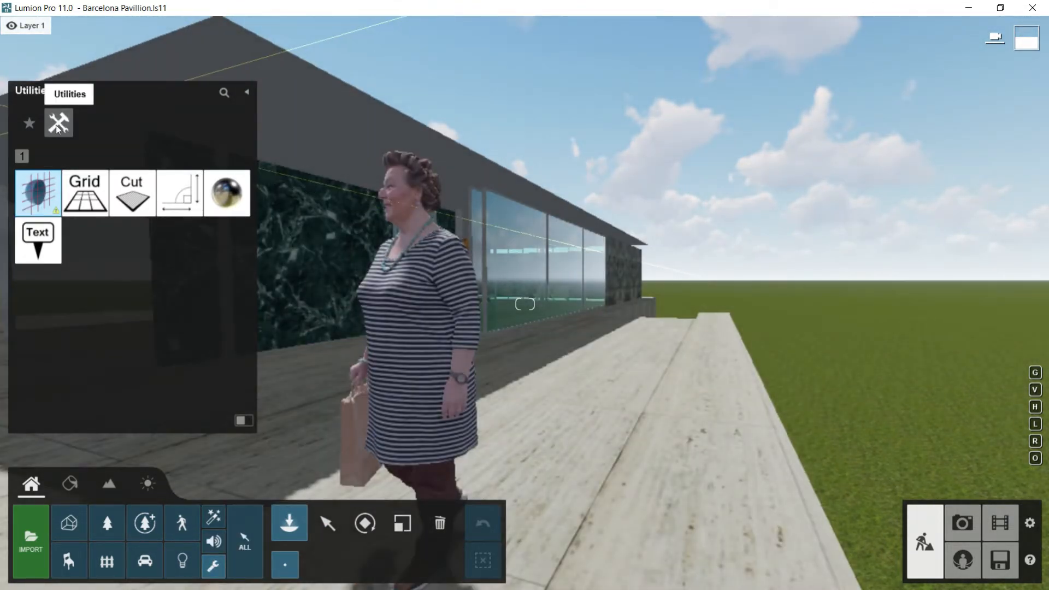
{"action": "mouse_move", "coordinate": [84, 193]}
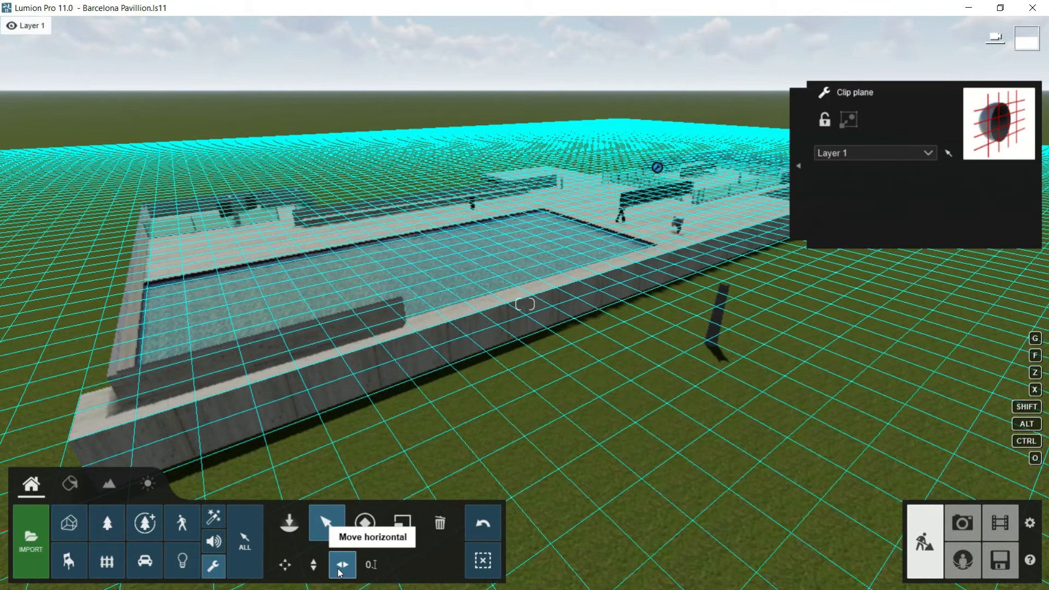
{"action": "mouse_move", "coordinate": [313, 564]}
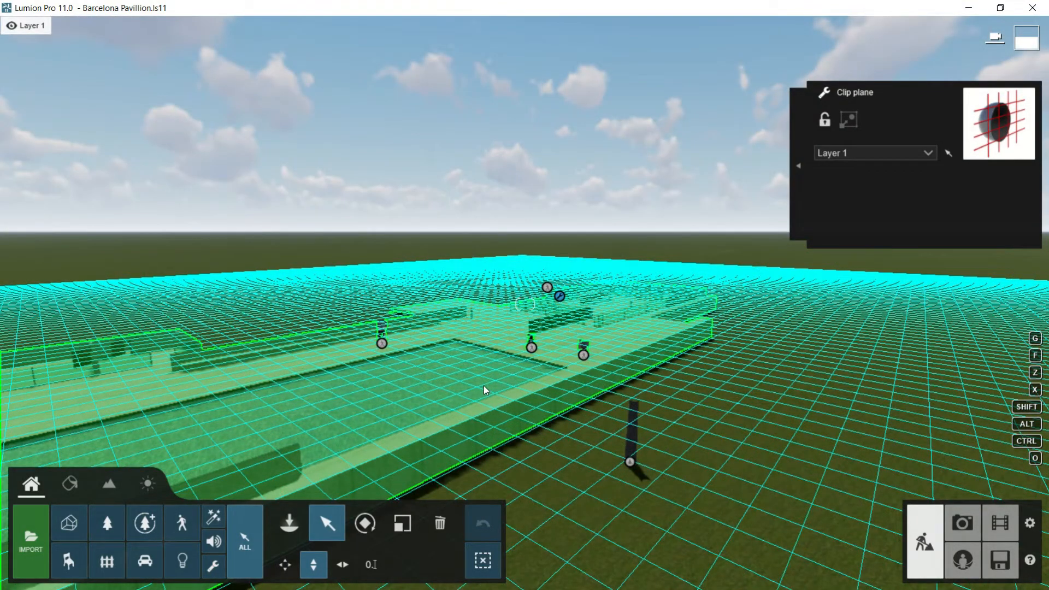
{"action": "left_click", "coordinate": [68, 523]}
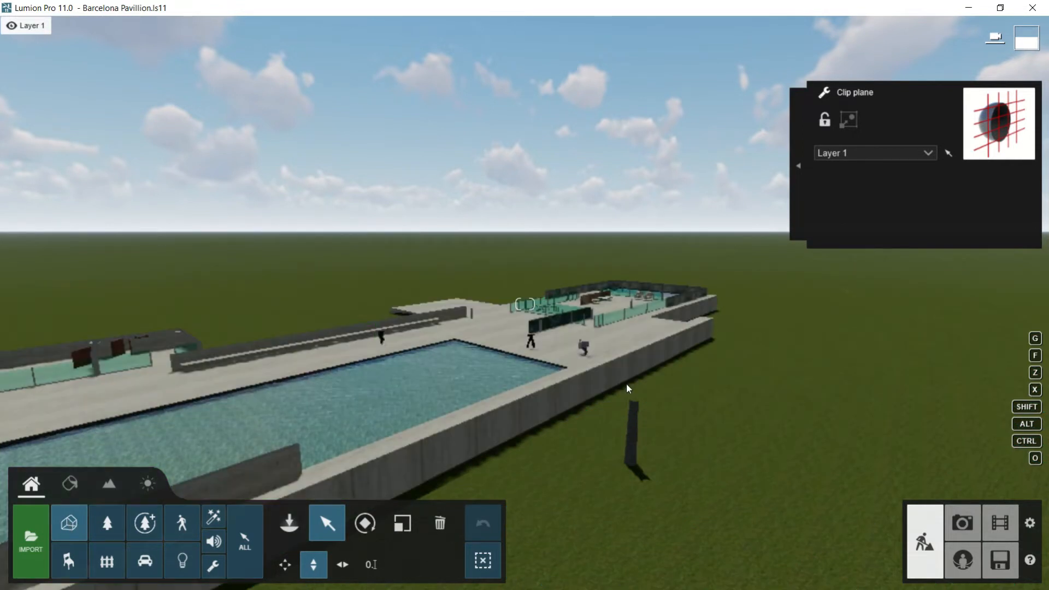
{"action": "mouse_move", "coordinate": [515, 439]}
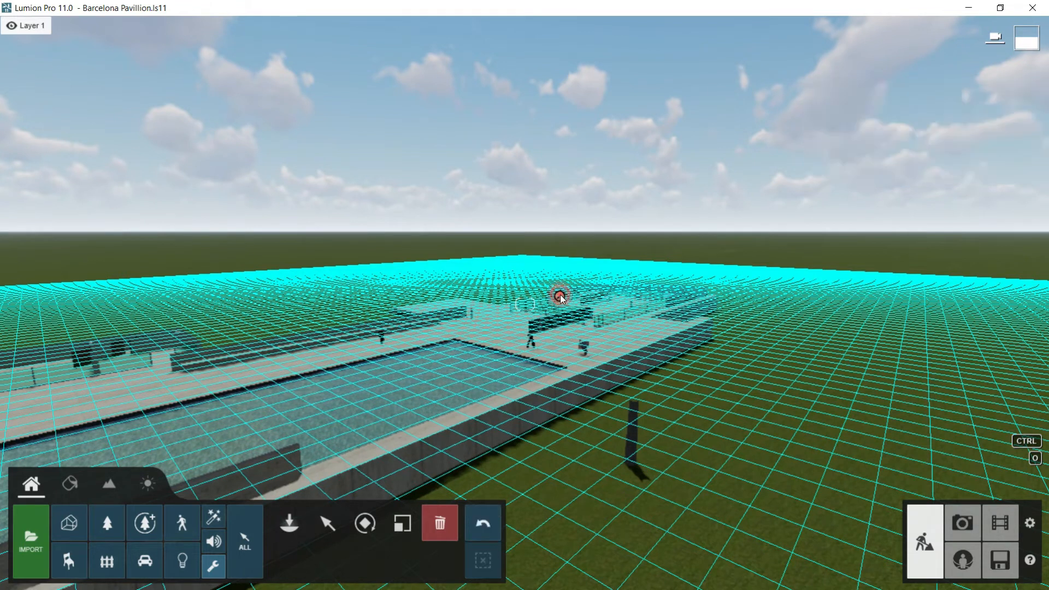
Delete the clip plane, place a Grid on the lawn and set its Grid scale to 2.0.
{"action": "left_click", "coordinate": [213, 566]}
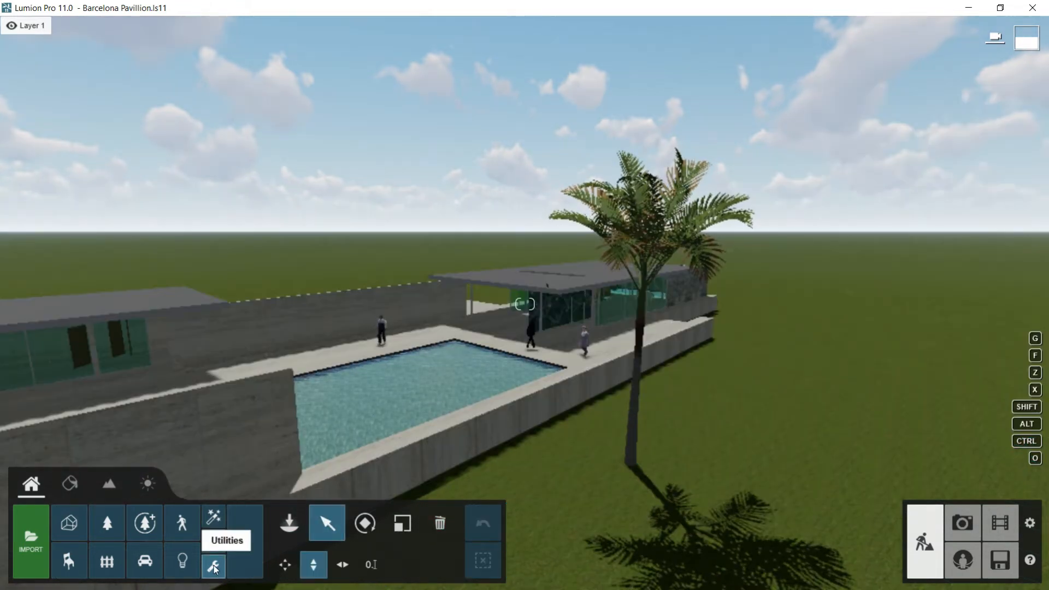
{"action": "left_click", "coordinate": [213, 565]}
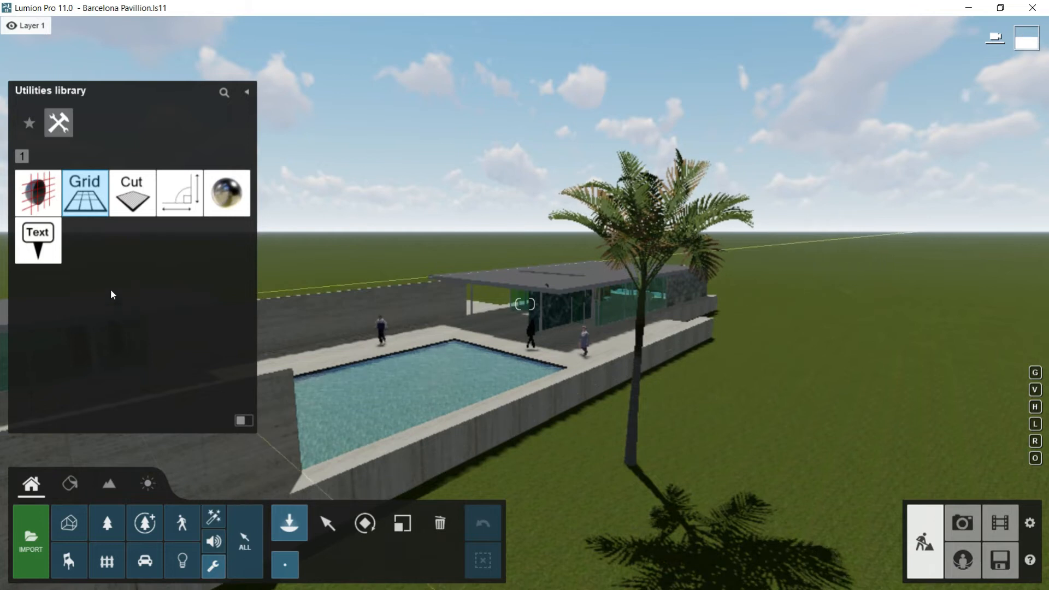
{"action": "mouse_move", "coordinate": [84, 193]}
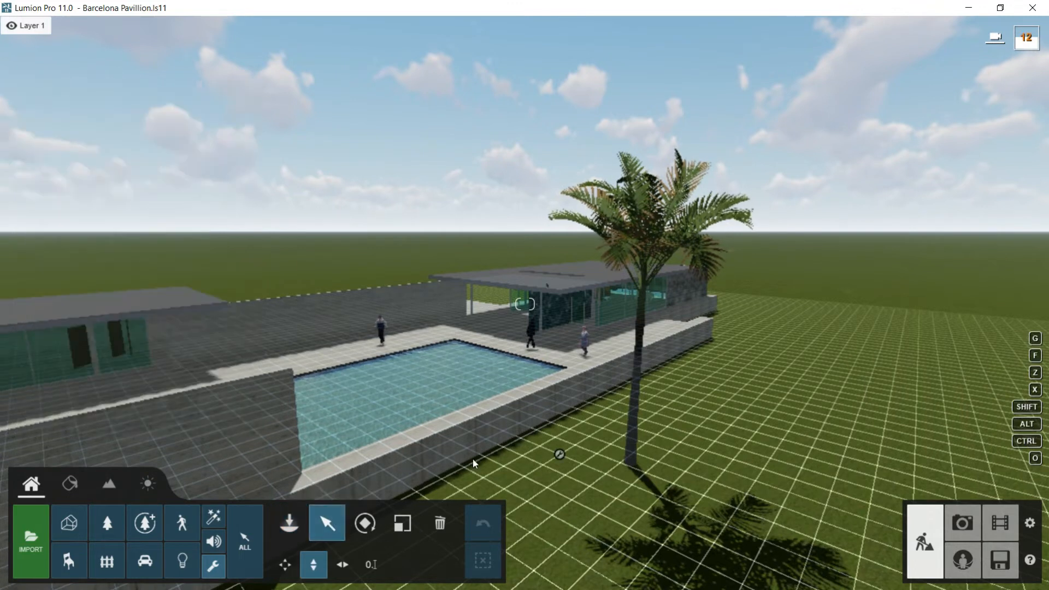
{"action": "left_click", "coordinate": [560, 455]}
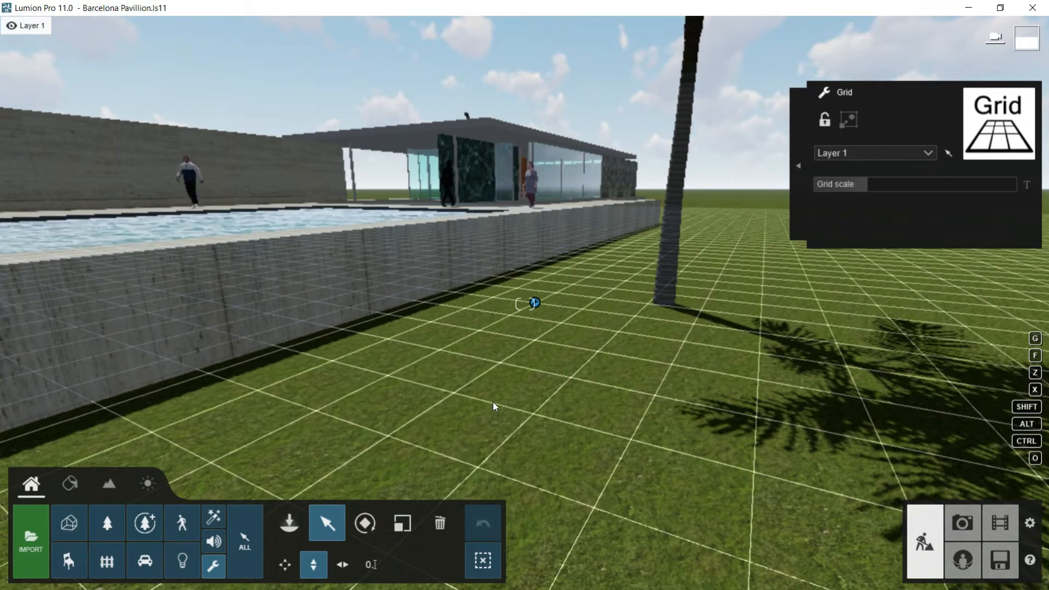
{"action": "mouse_move", "coordinate": [701, 317]}
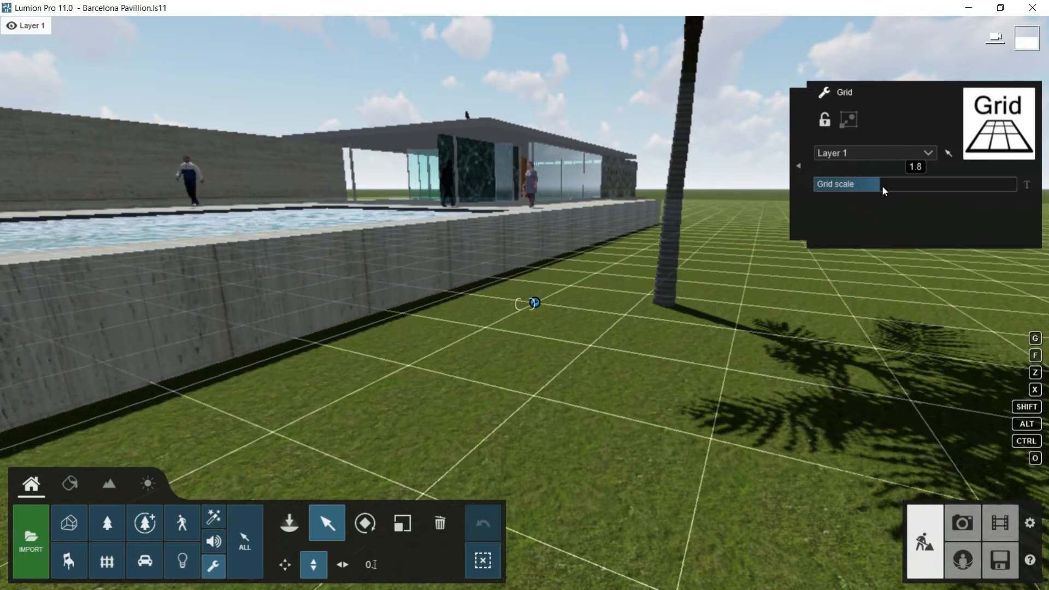
{"action": "left_click_drag", "start_coordinate": [873, 184], "coordinate": [883, 184]}
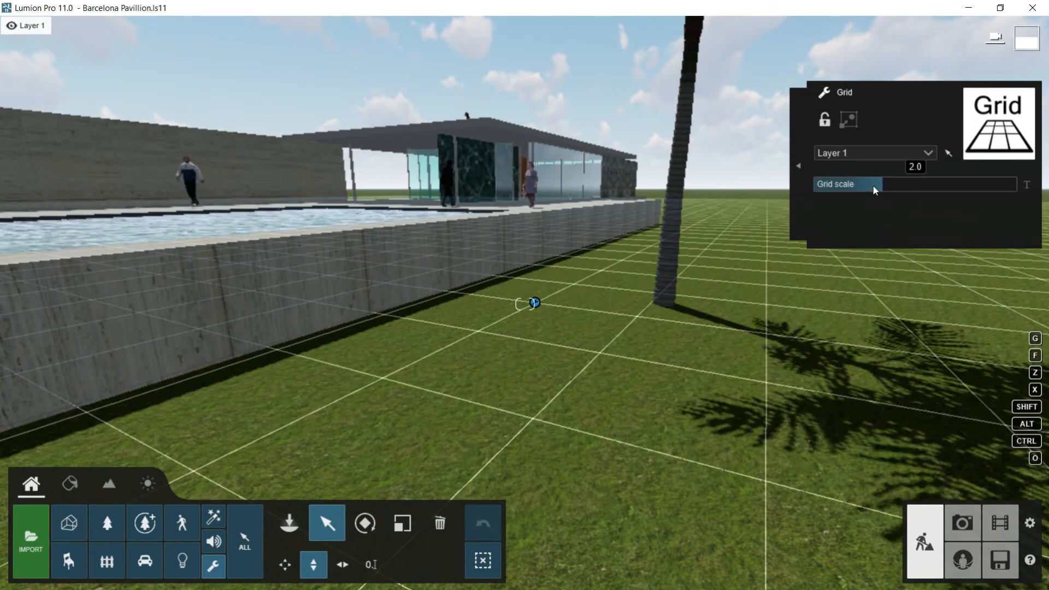
{"action": "left_click_drag", "start_coordinate": [936, 184], "coordinate": [870, 184]}
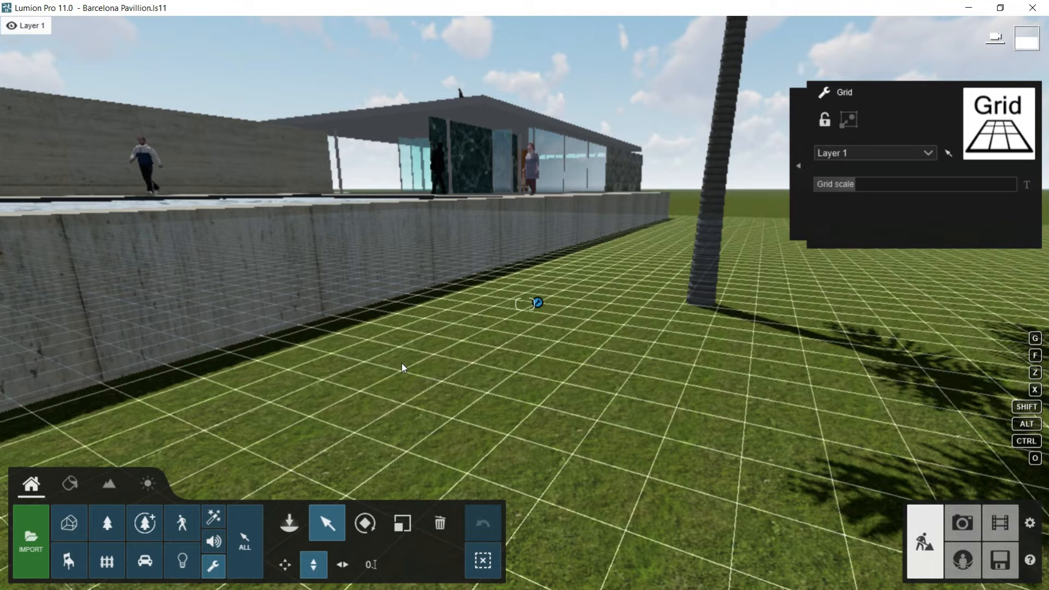
{"action": "mouse_move", "coordinate": [406, 361]}
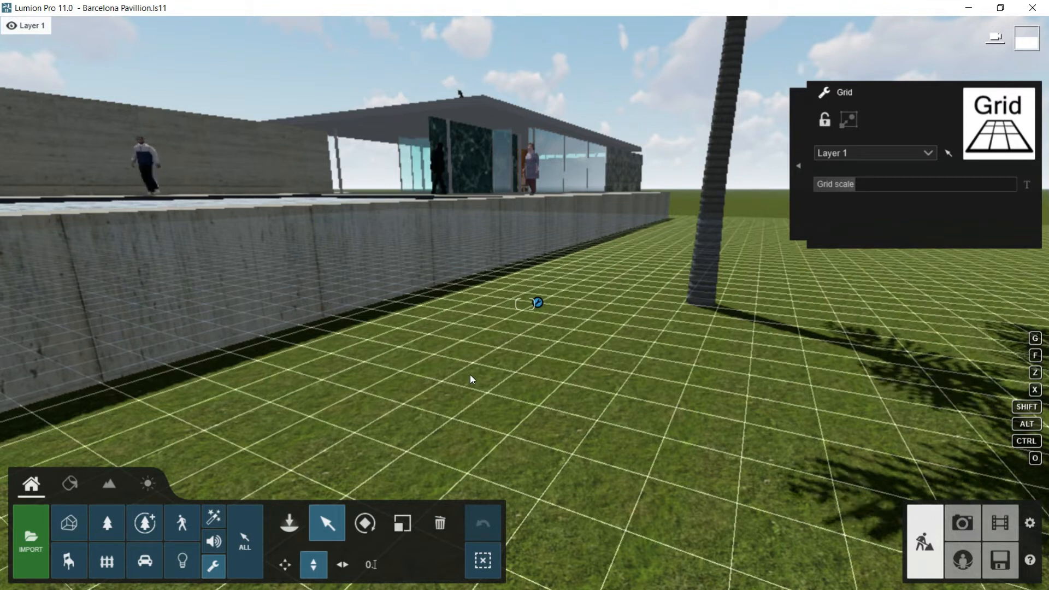
Place a Landscape cutter on the lawn and select it near the pool corner.
{"action": "left_click", "coordinate": [536, 302]}
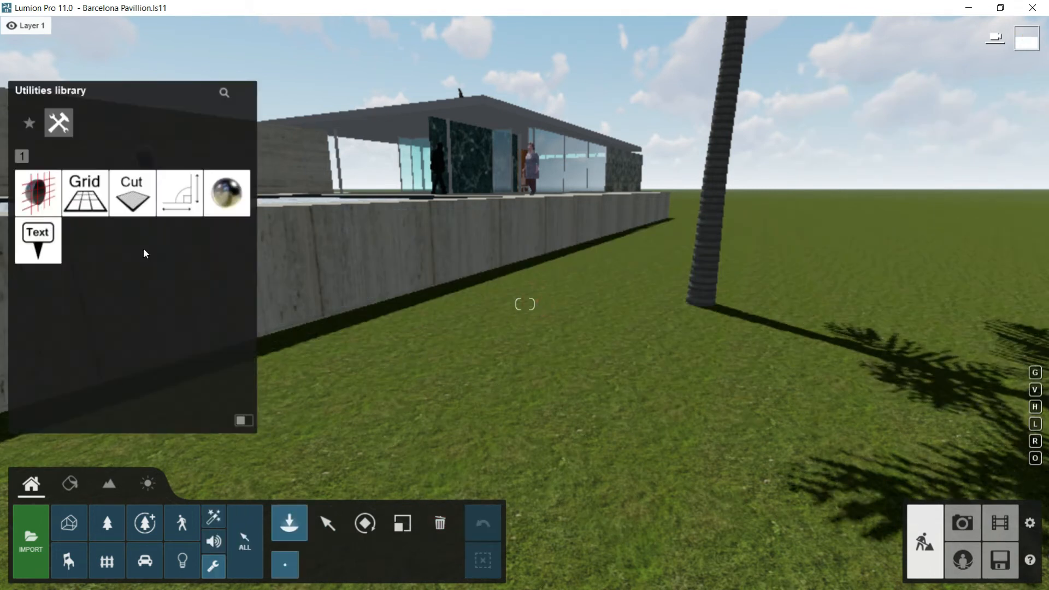
{"action": "mouse_move", "coordinate": [132, 193]}
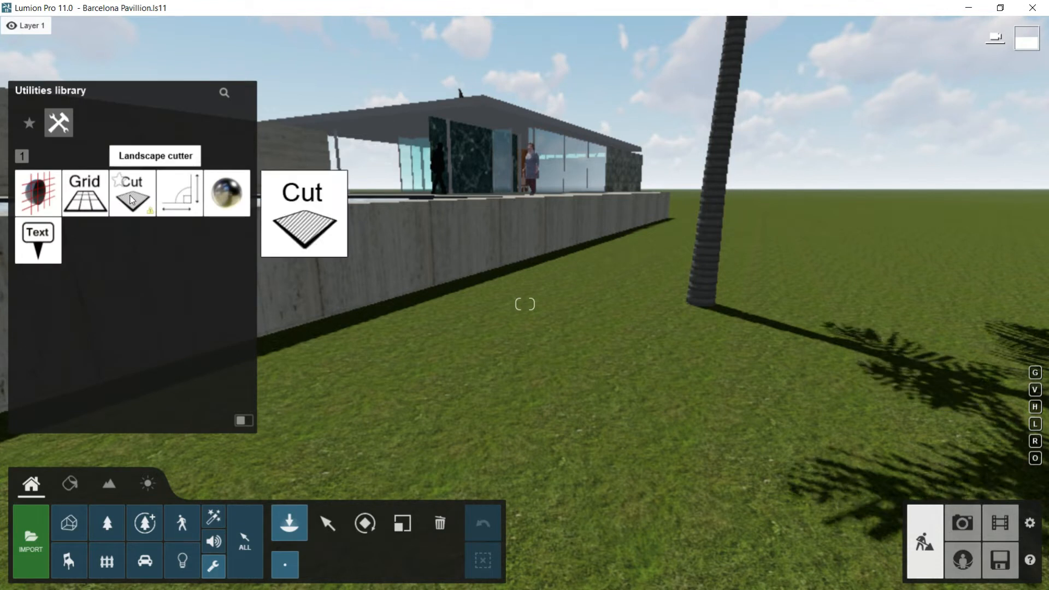
{"action": "left_click", "coordinate": [132, 192]}
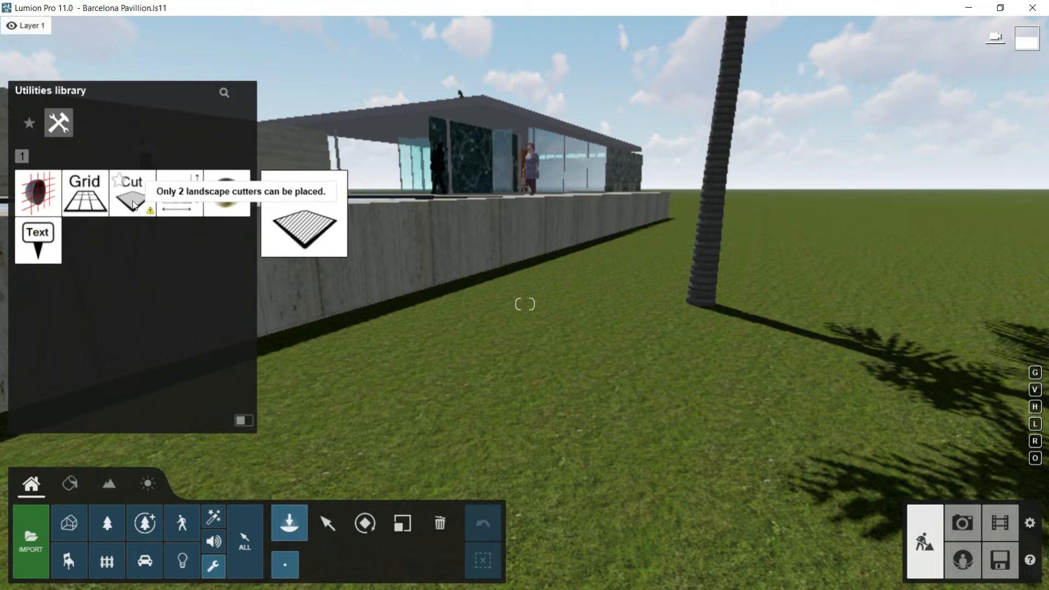
{"action": "left_click", "coordinate": [132, 192]}
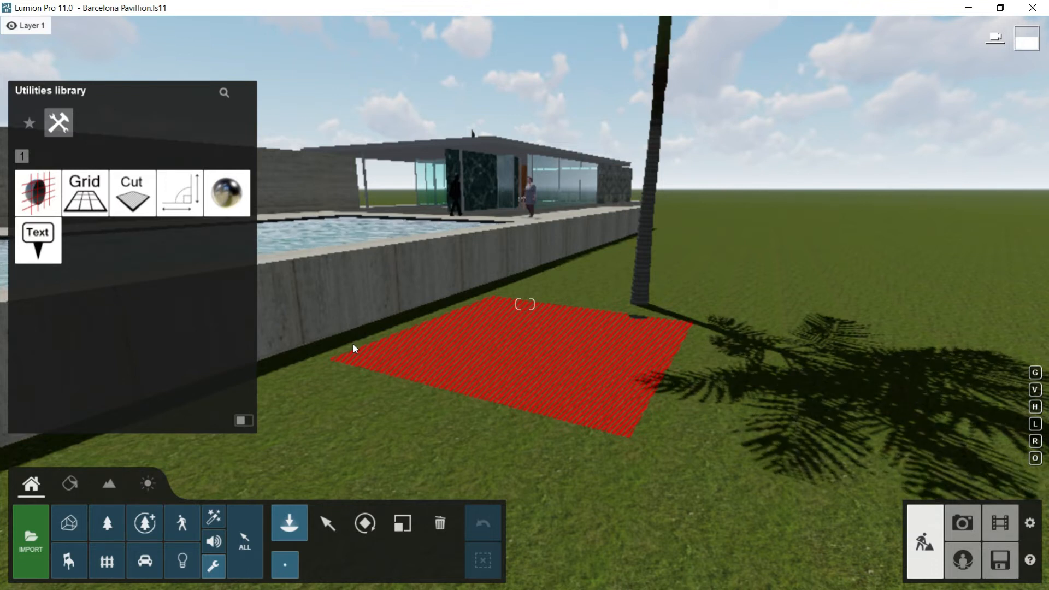
{"action": "mouse_move", "coordinate": [589, 320]}
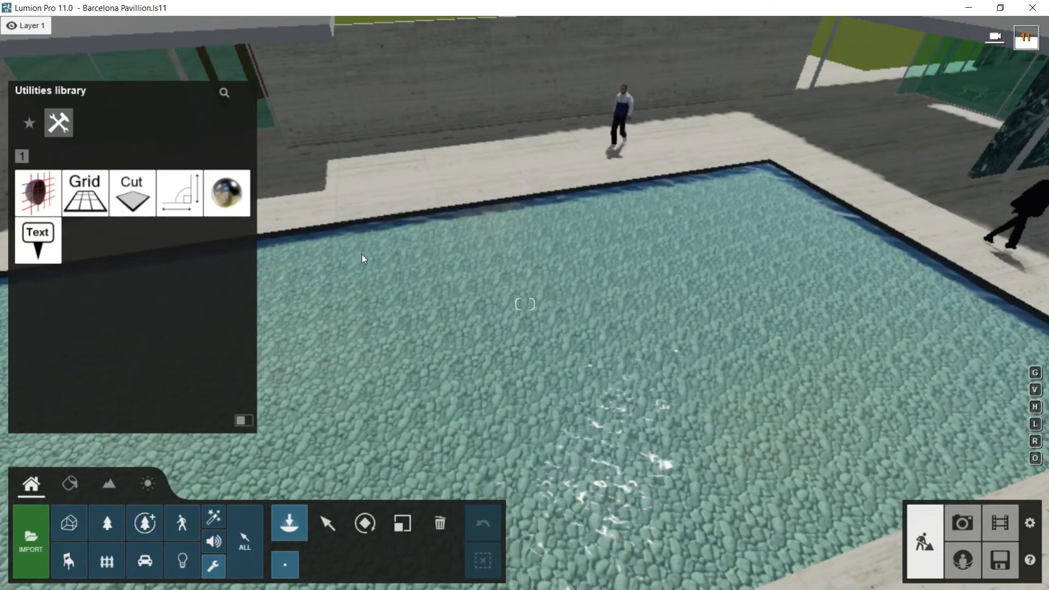
{"action": "left_click", "coordinate": [132, 193]}
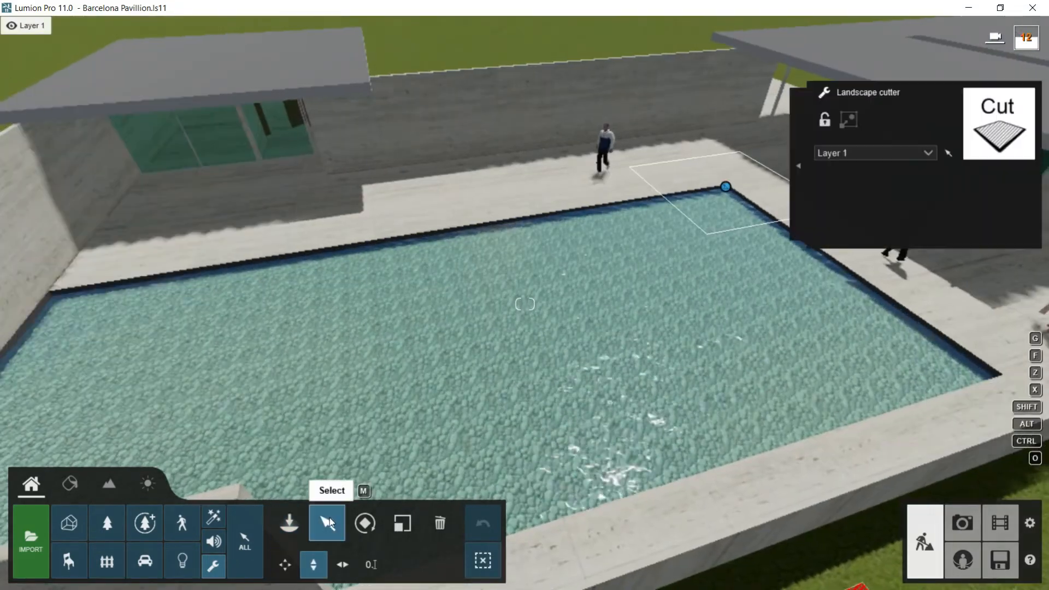
{"action": "left_click", "coordinate": [365, 523]}
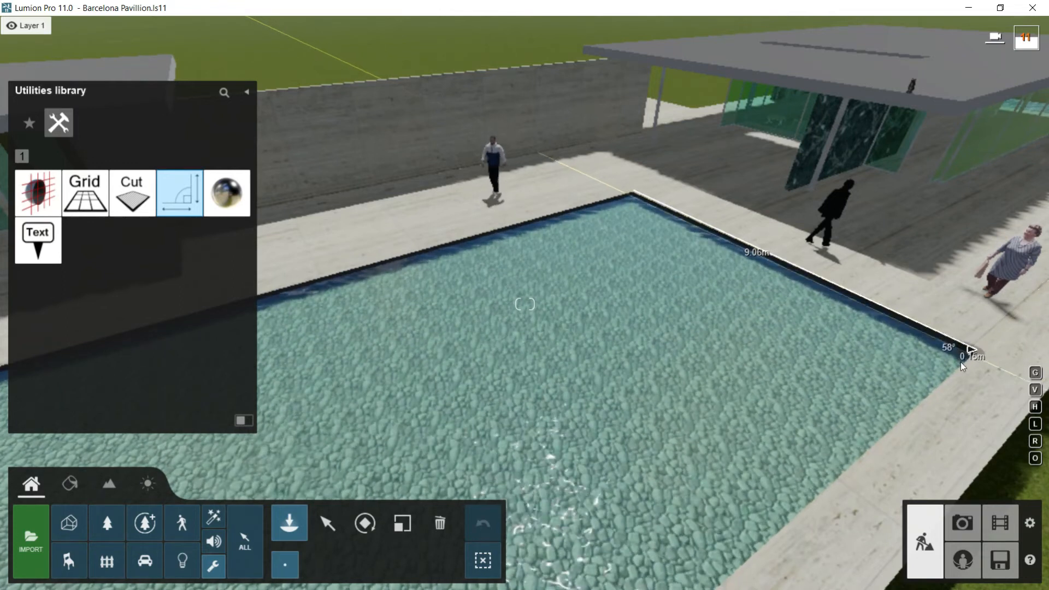
Measure along the pool's edge, reading about 9 m.
{"action": "left_click_drag", "start_coordinate": [971, 350], "coordinate": [920, 408]}
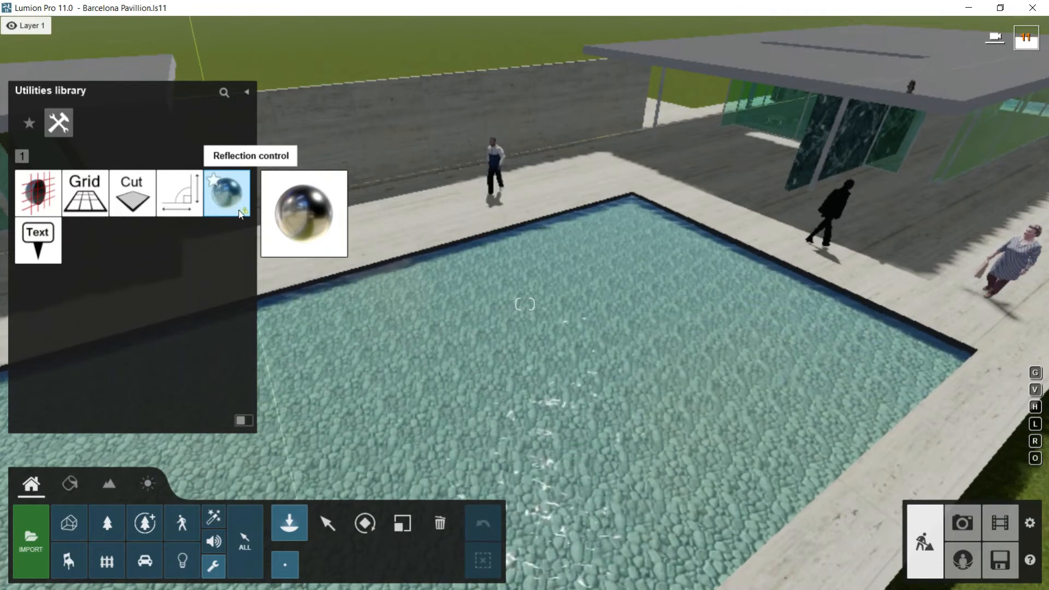
Choose Reflection control from the utilities library for placing by the pool.
{"action": "left_click", "coordinate": [226, 192]}
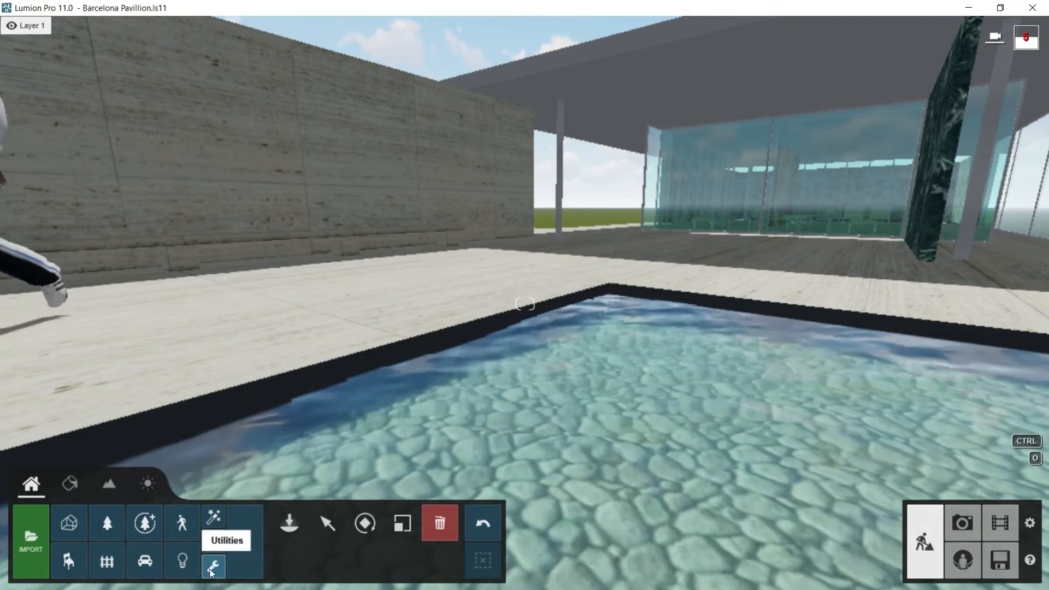
Set the Text simple label to read 'swimming pool' and change its Orientation Style.
{"action": "left_click", "coordinate": [213, 567]}
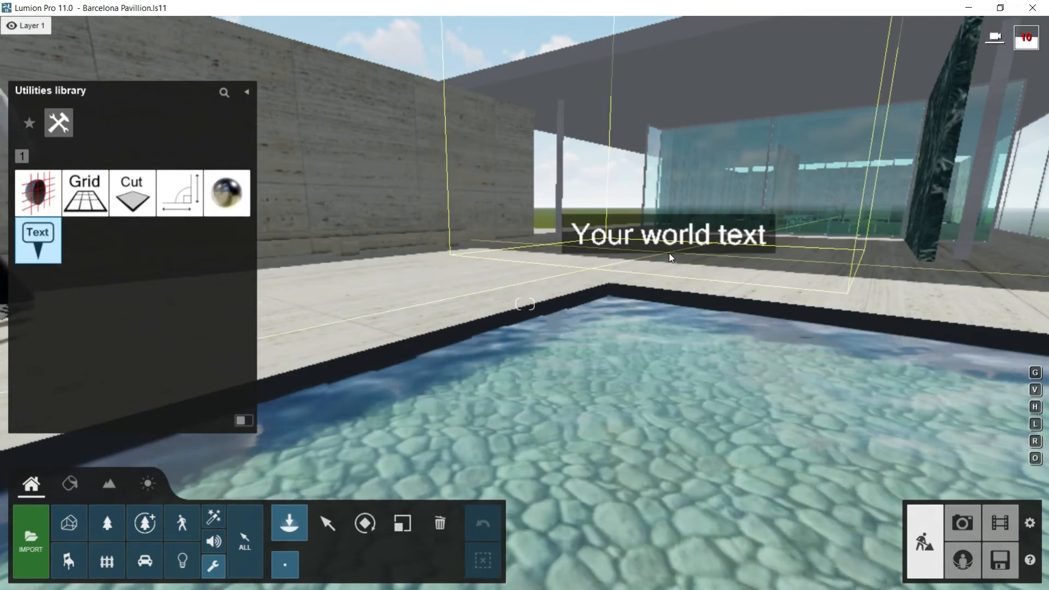
{"action": "left_click", "coordinate": [327, 523]}
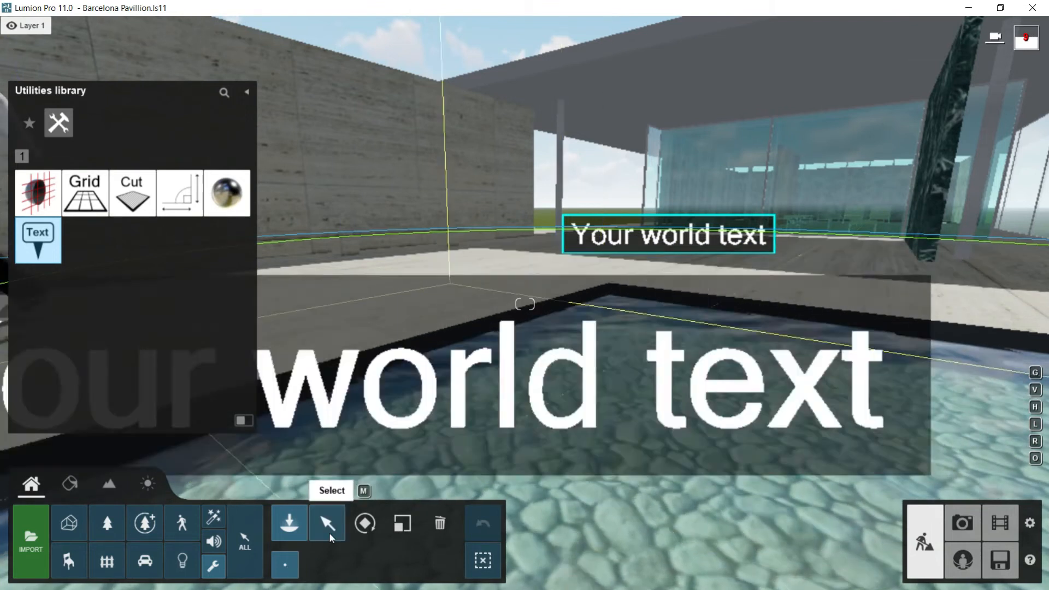
{"action": "left_click", "coordinate": [327, 524]}
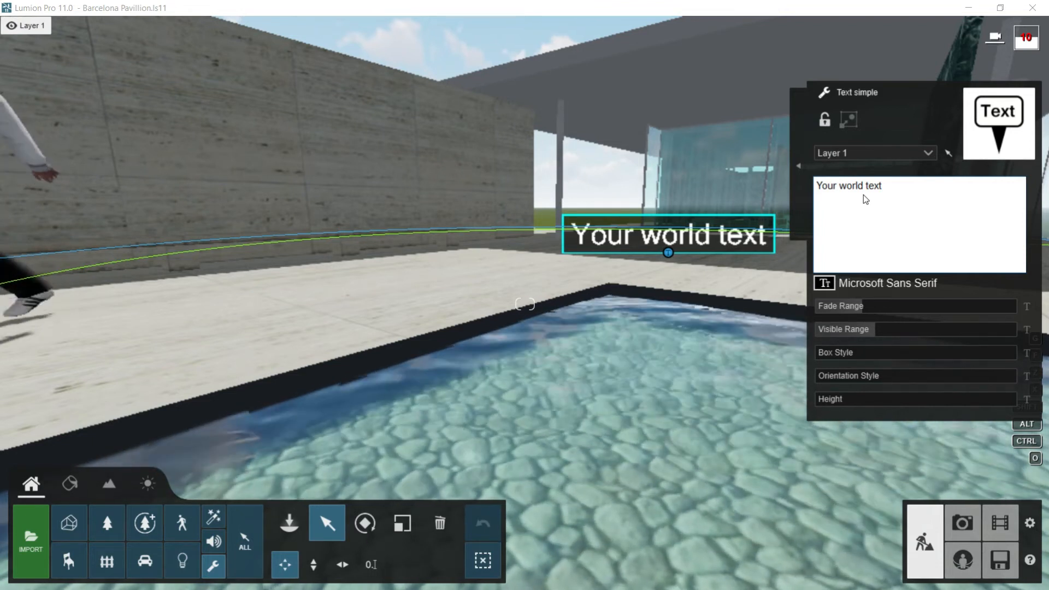
{"action": "double_click", "coordinate": [848, 186]}
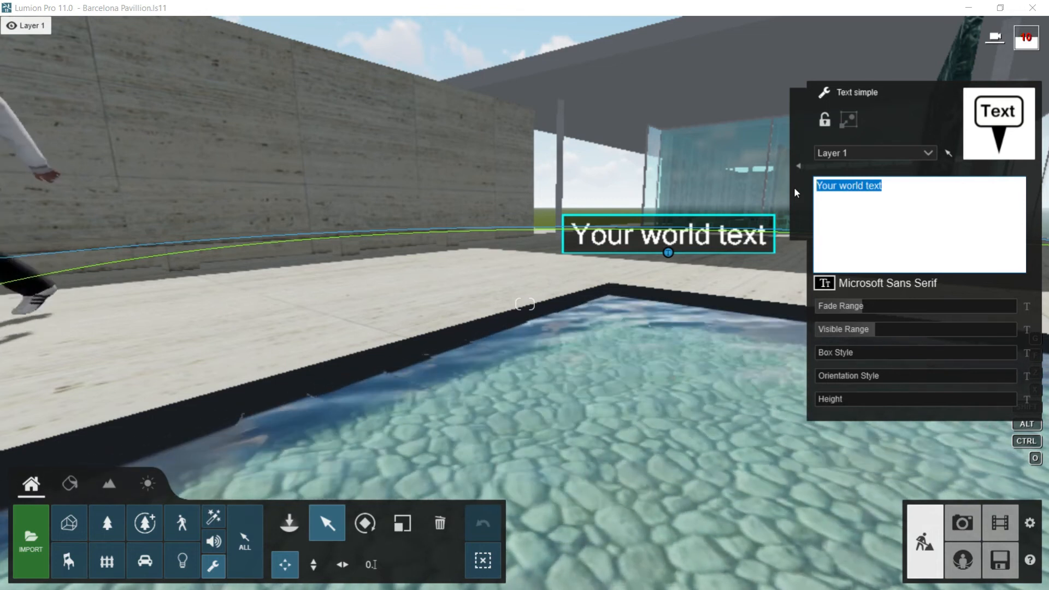
{"action": "type", "text": "swimming pool"}
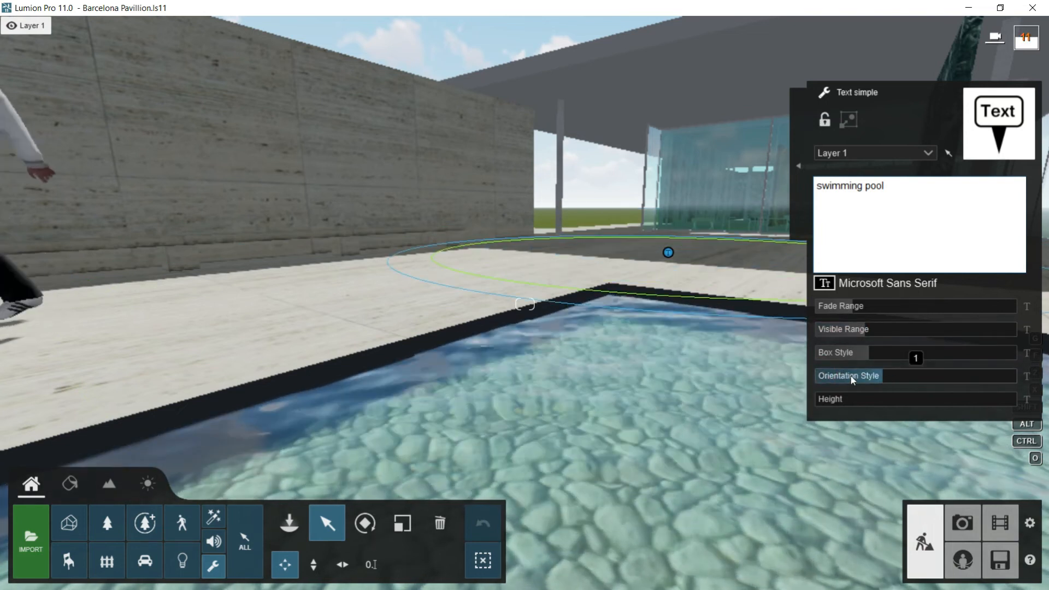
{"action": "left_click", "coordinate": [849, 375]}
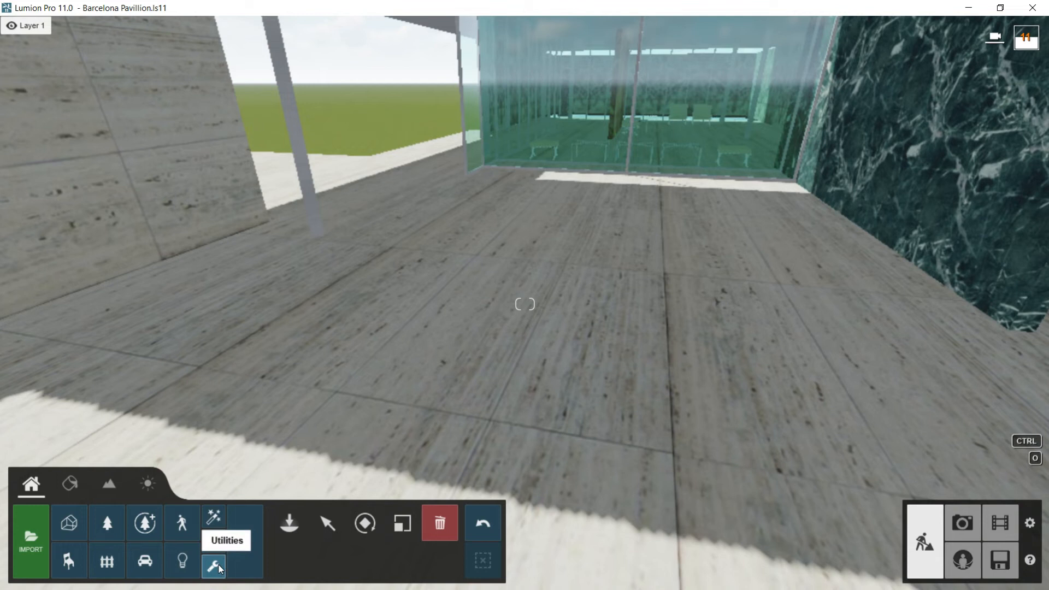
Revisit the utilities collection, then switch to the lights category.
{"action": "left_click", "coordinate": [215, 562]}
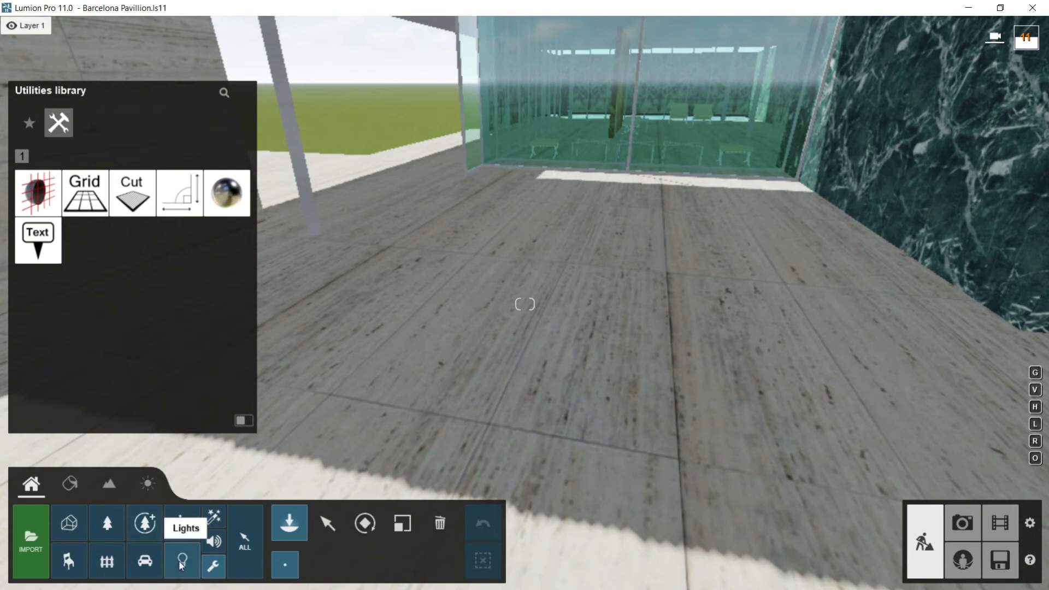
{"action": "left_click", "coordinate": [182, 560]}
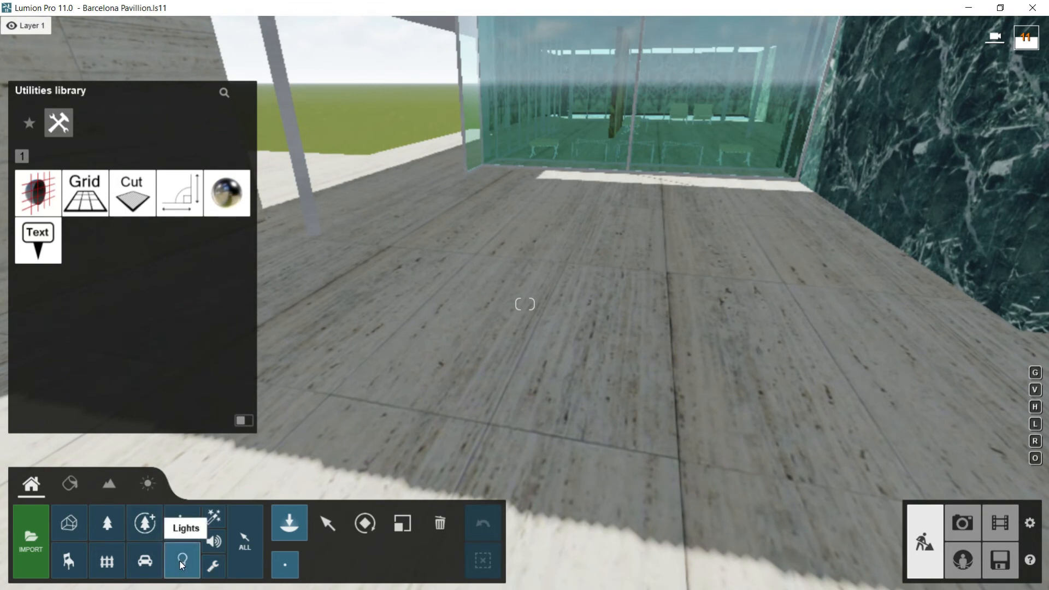
{"action": "left_click", "coordinate": [181, 560]}
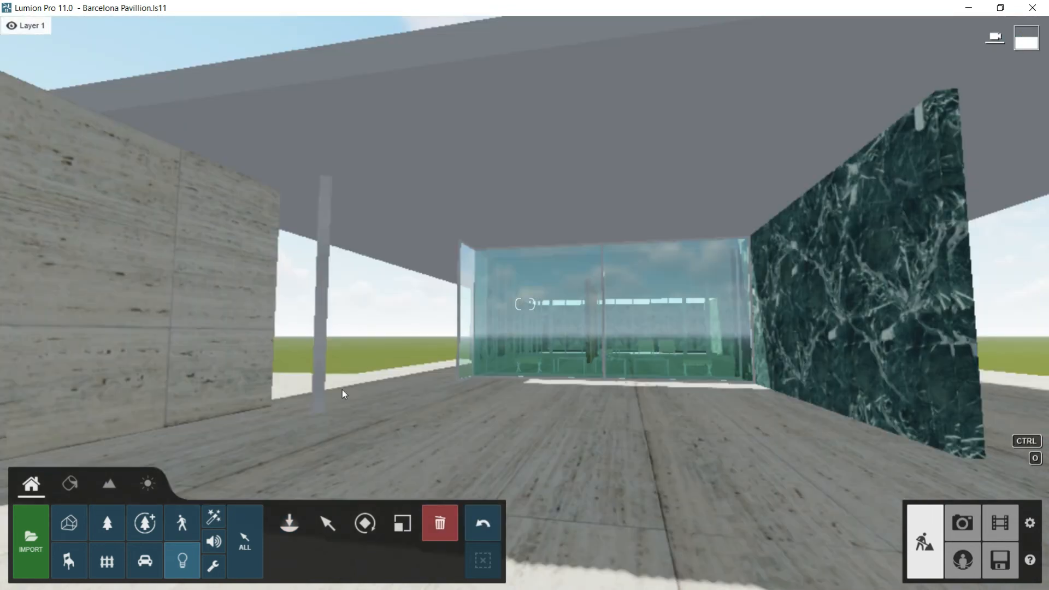
Browse the transport collection's cars, buses, boats, trains and assorted vehicles categories.
{"action": "left_click", "coordinate": [144, 560]}
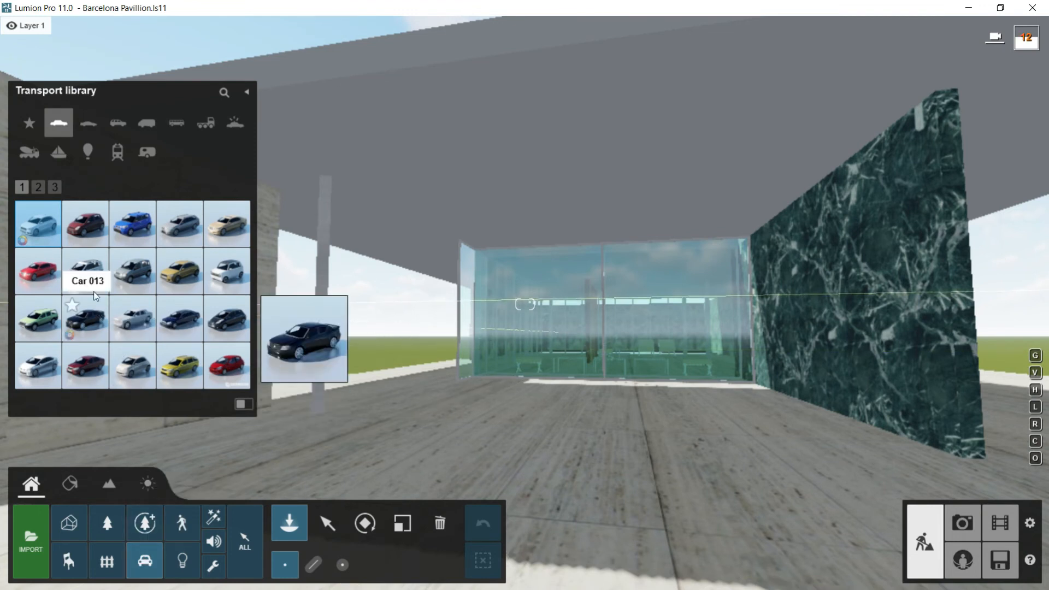
{"action": "mouse_move", "coordinate": [87, 122]}
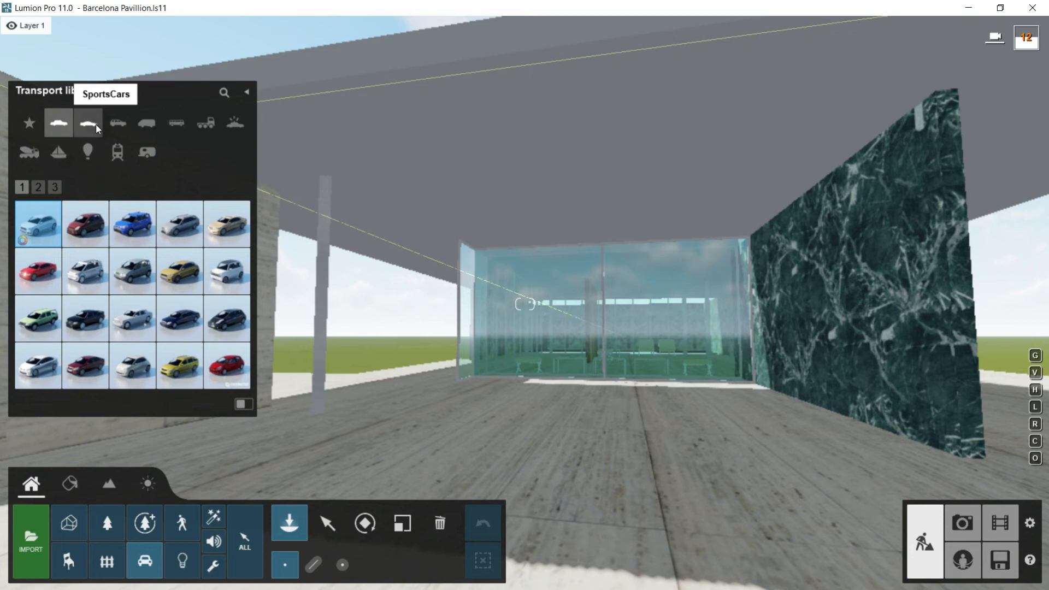
{"action": "left_click", "coordinate": [147, 122]}
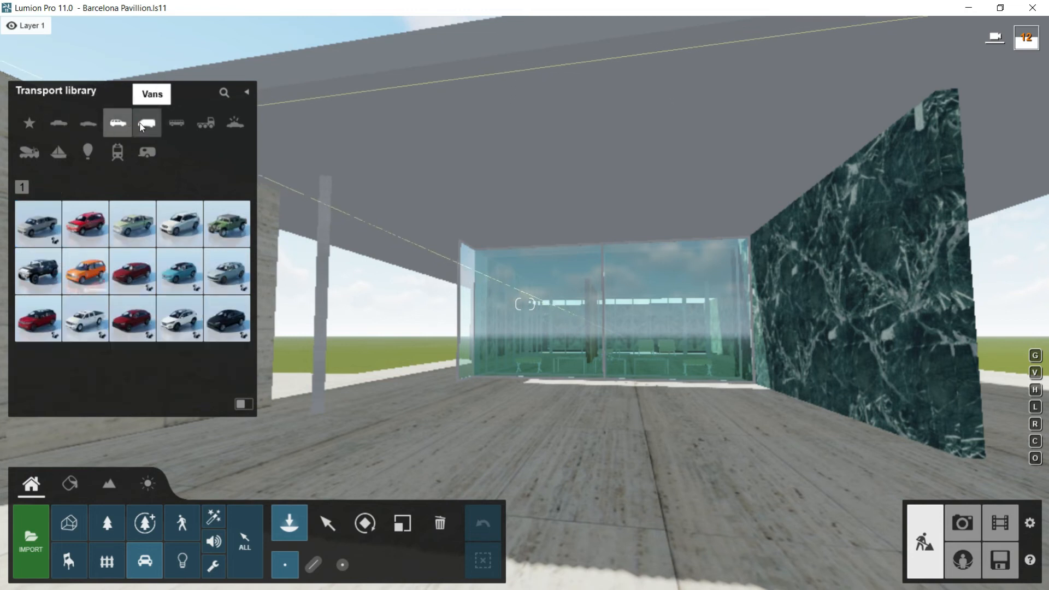
{"action": "left_click", "coordinate": [176, 122]}
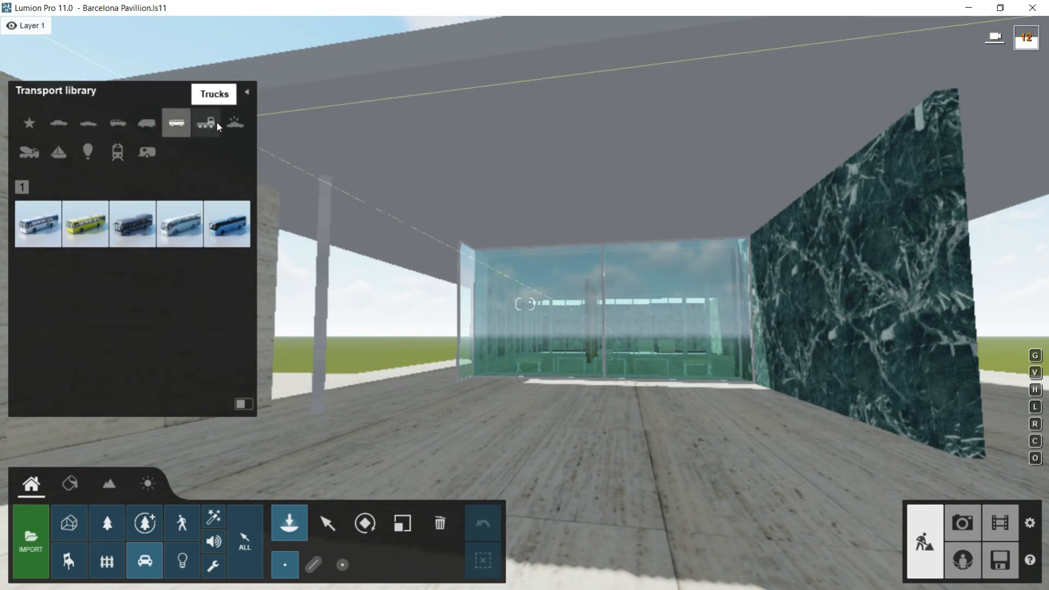
{"action": "mouse_move", "coordinate": [66, 143]}
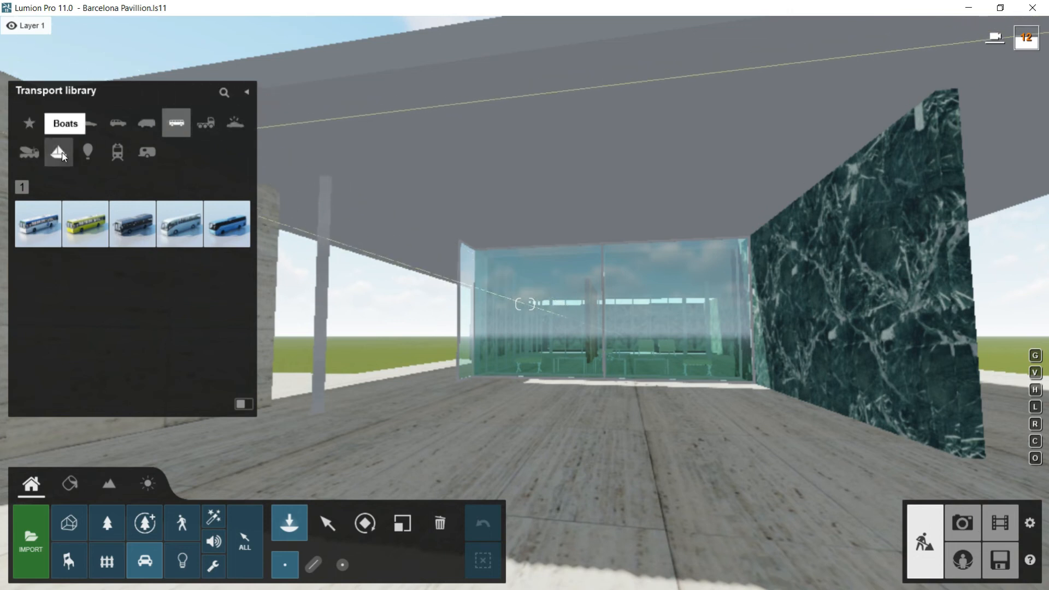
{"action": "left_click", "coordinate": [117, 152]}
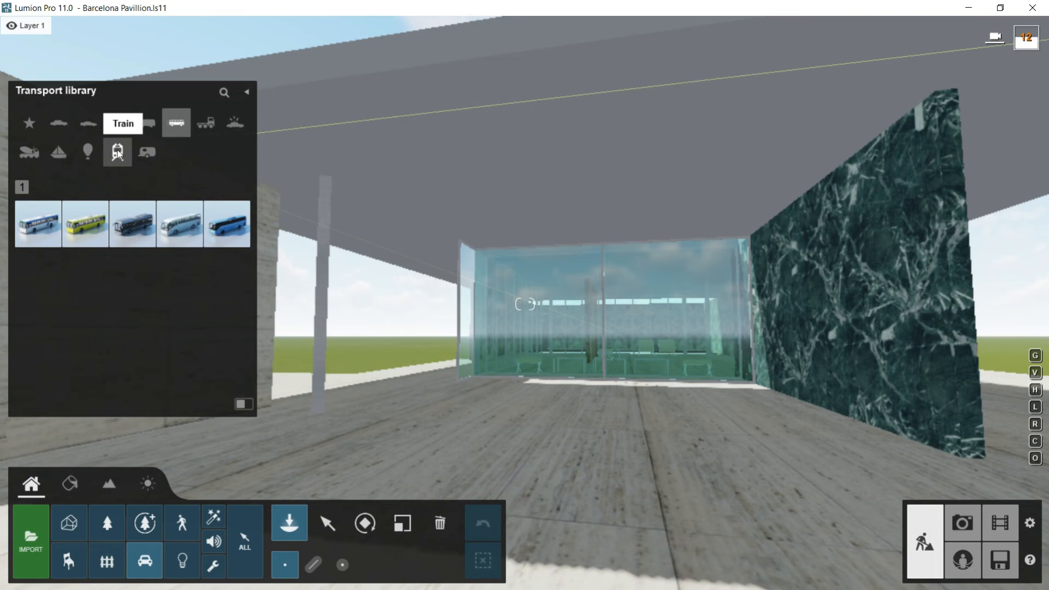
{"action": "left_click", "coordinate": [144, 152]}
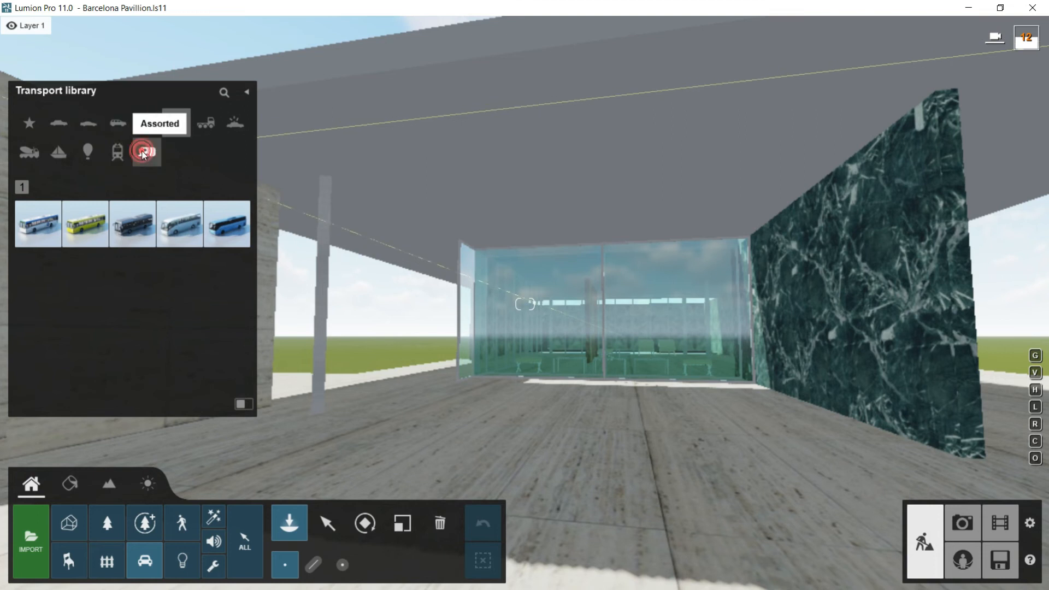
{"action": "left_click", "coordinate": [145, 151]}
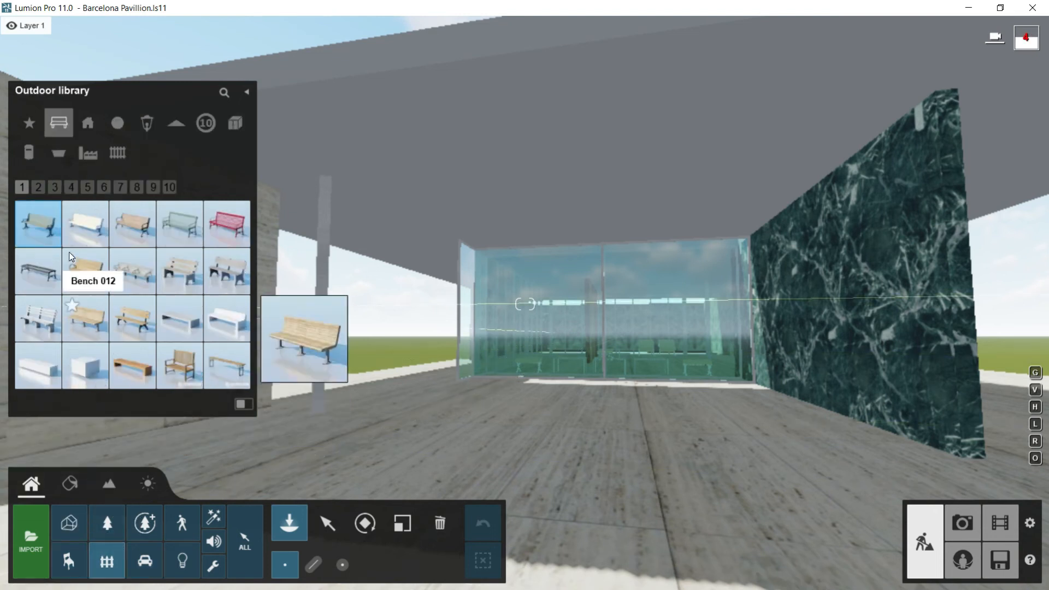
{"action": "mouse_move", "coordinate": [58, 123]}
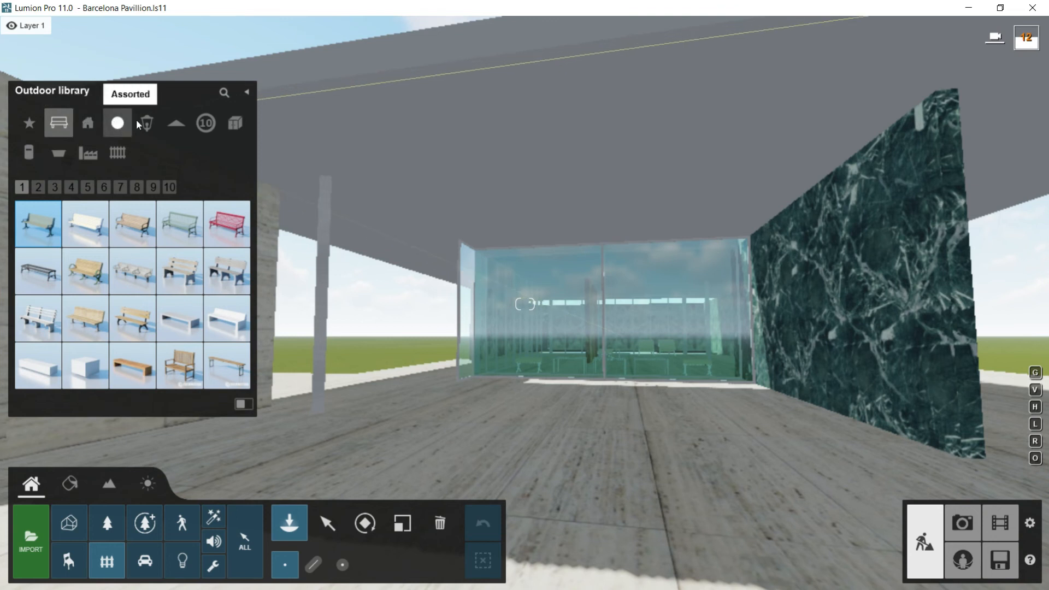
View the outdoor collection's assorted and industrial categories.
{"action": "left_click", "coordinate": [175, 123]}
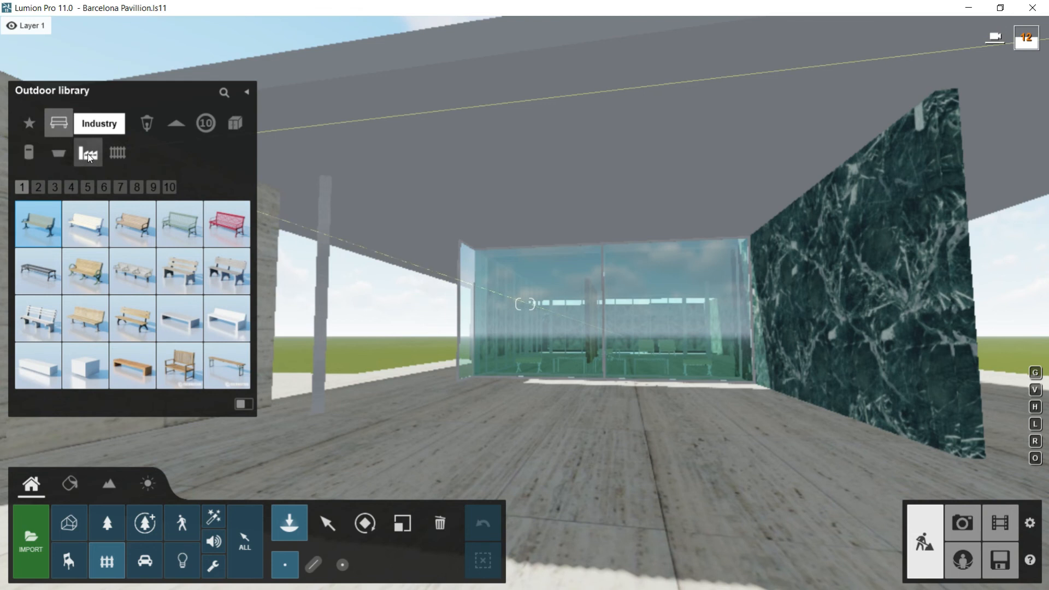
{"action": "left_click", "coordinate": [117, 153]}
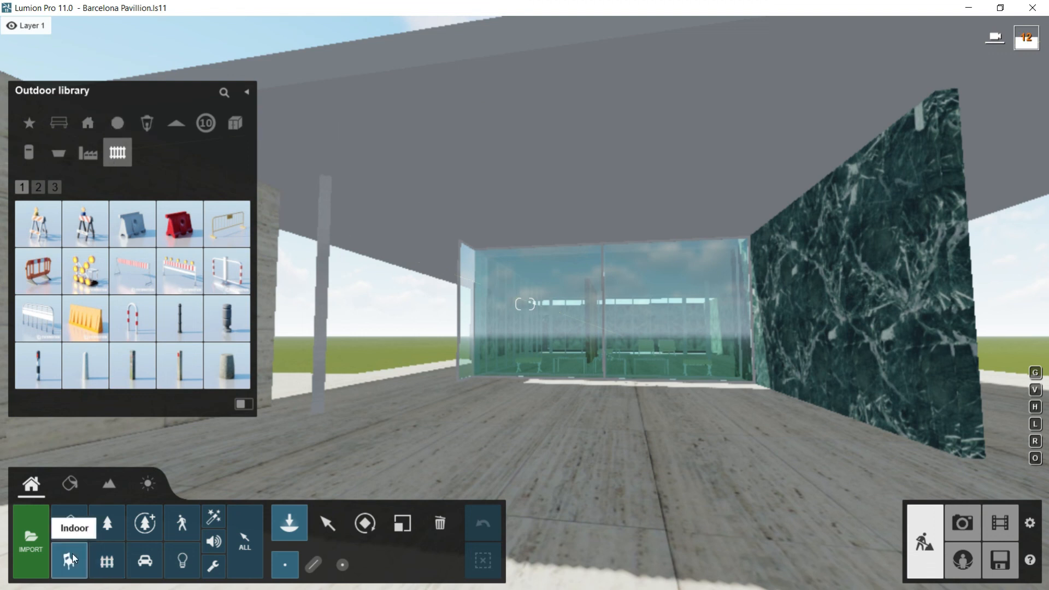
Open the indoor collection and view its electronics/appliances and kitchen categories.
{"action": "left_click", "coordinate": [69, 560]}
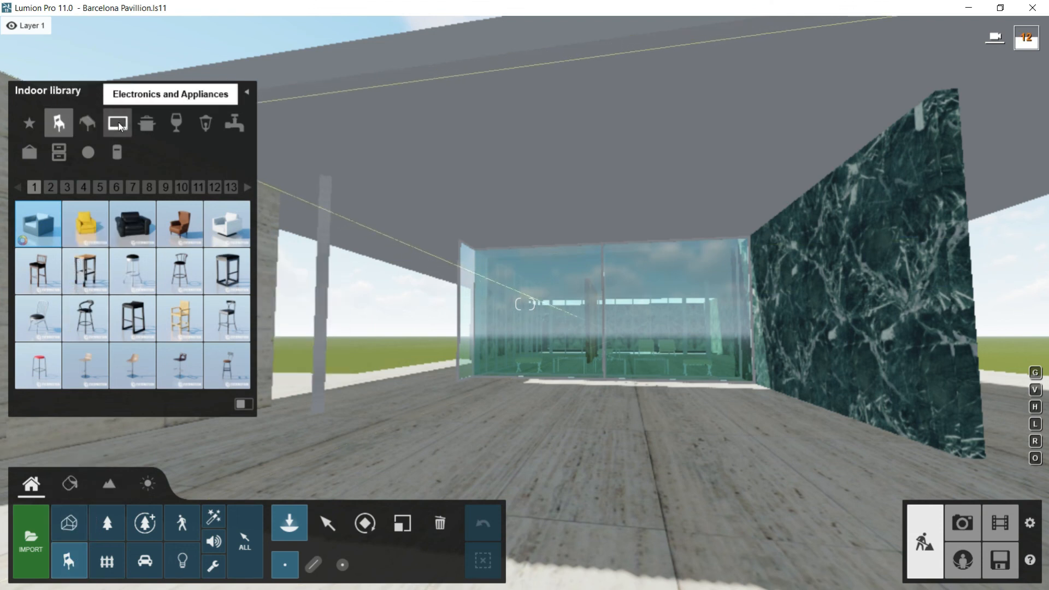
{"action": "left_click", "coordinate": [145, 123]}
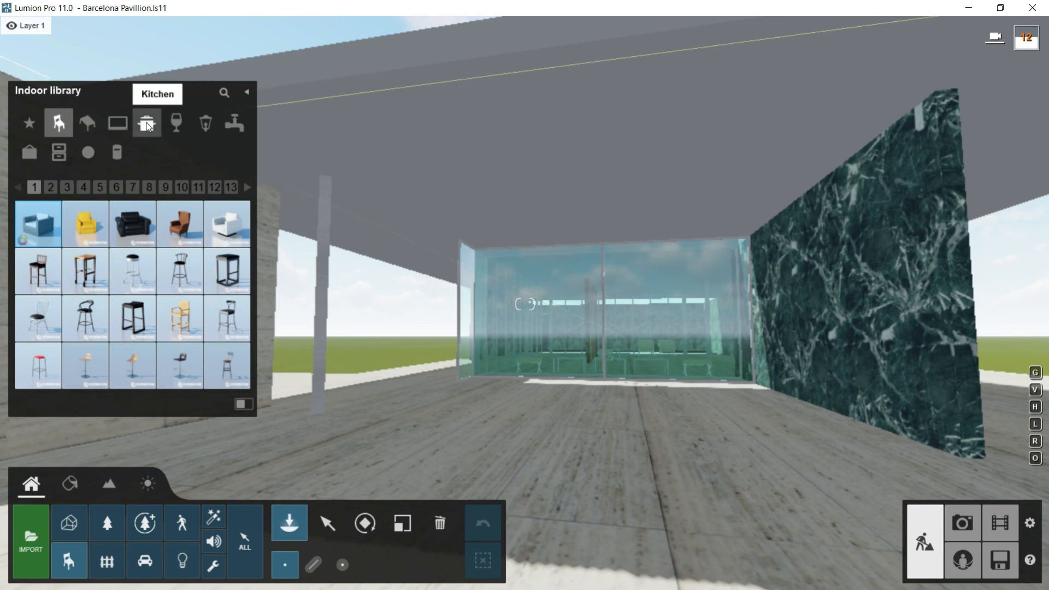
{"action": "left_click", "coordinate": [205, 122]}
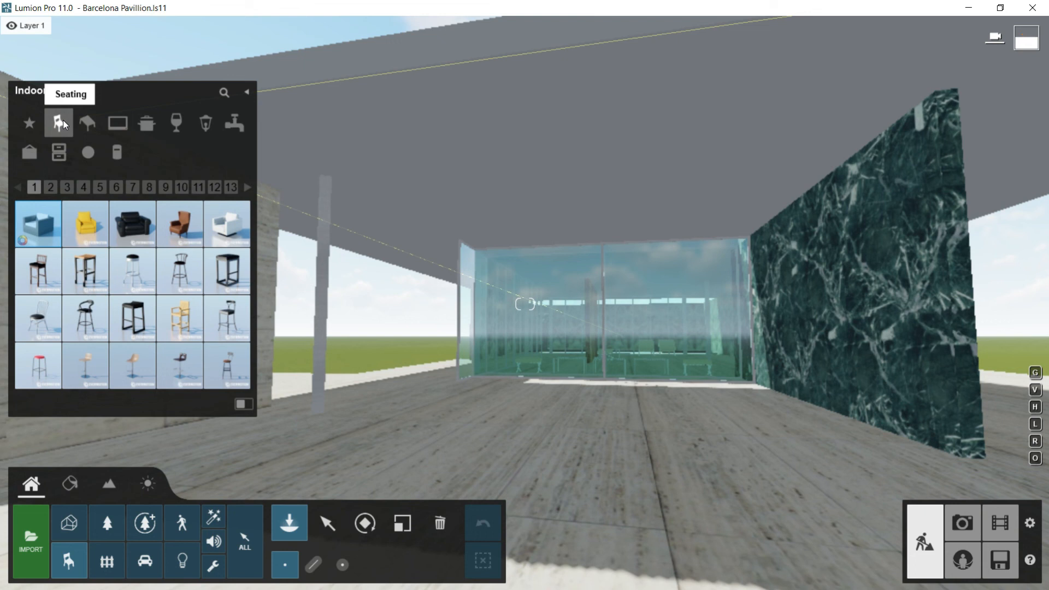
{"action": "mouse_move", "coordinate": [132, 317]}
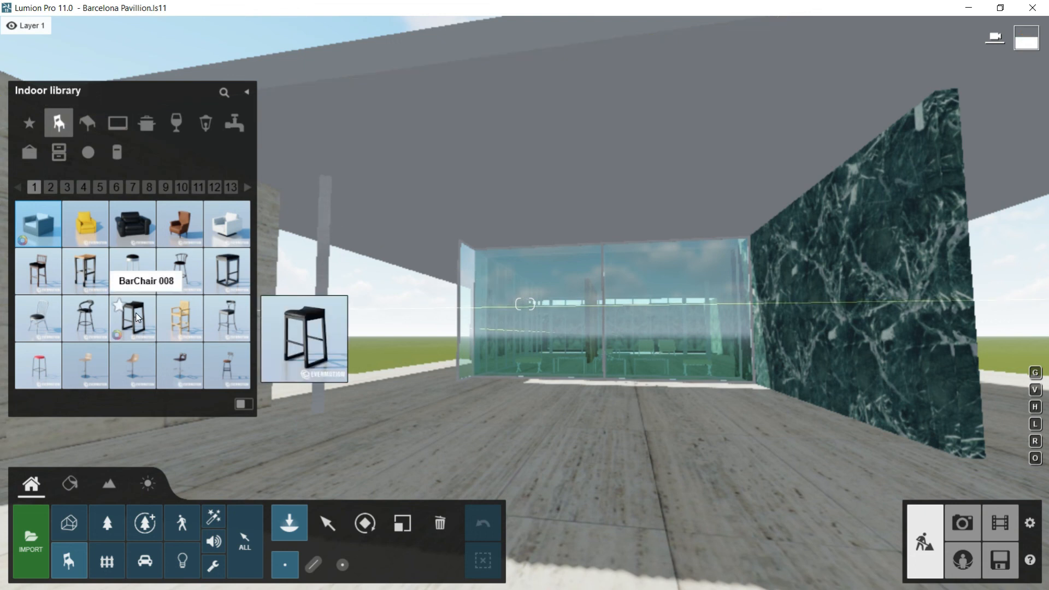